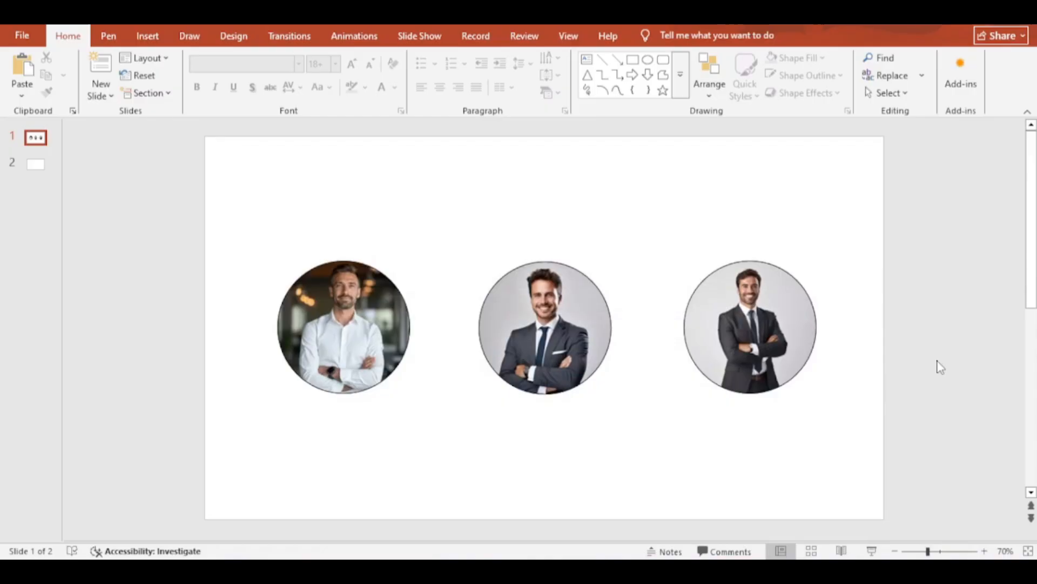
On blank slide 2, draw a rounded rectangle card in the slide centre
{"action": "left_click", "coordinate": [34, 165]}
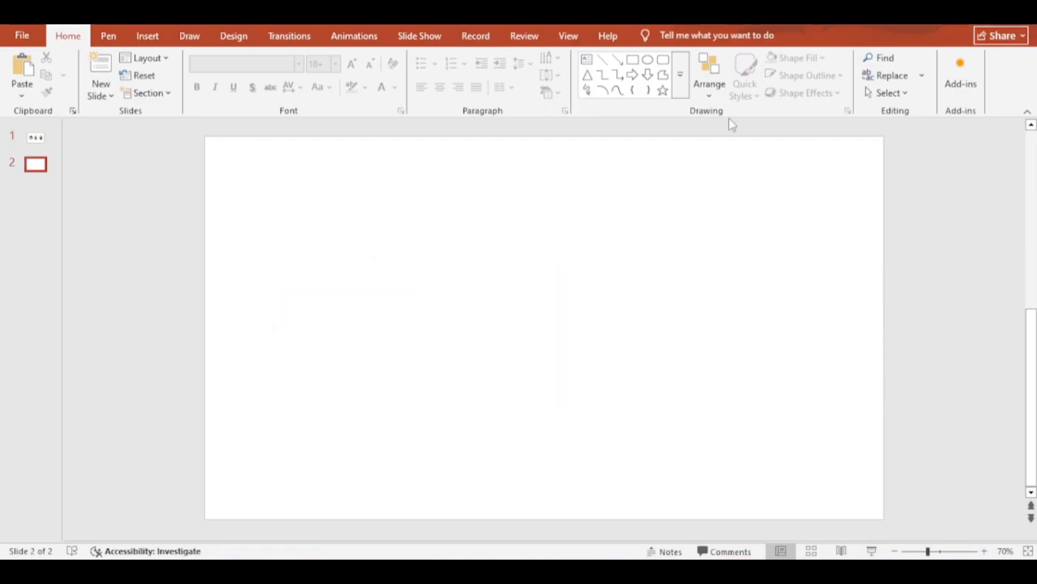
{"action": "left_click", "coordinate": [662, 59]}
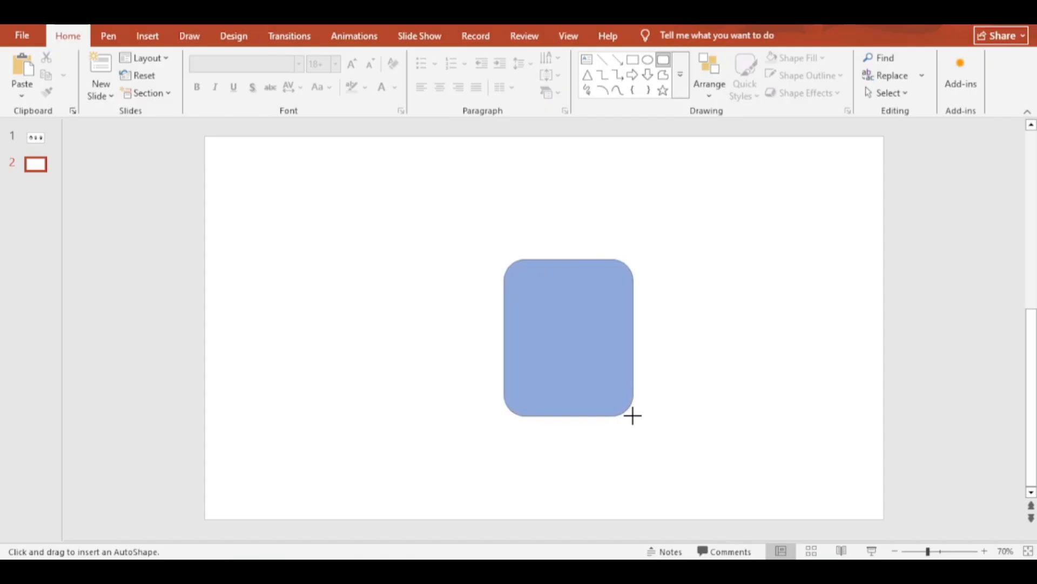
{"action": "left_click", "coordinate": [886, 58]}
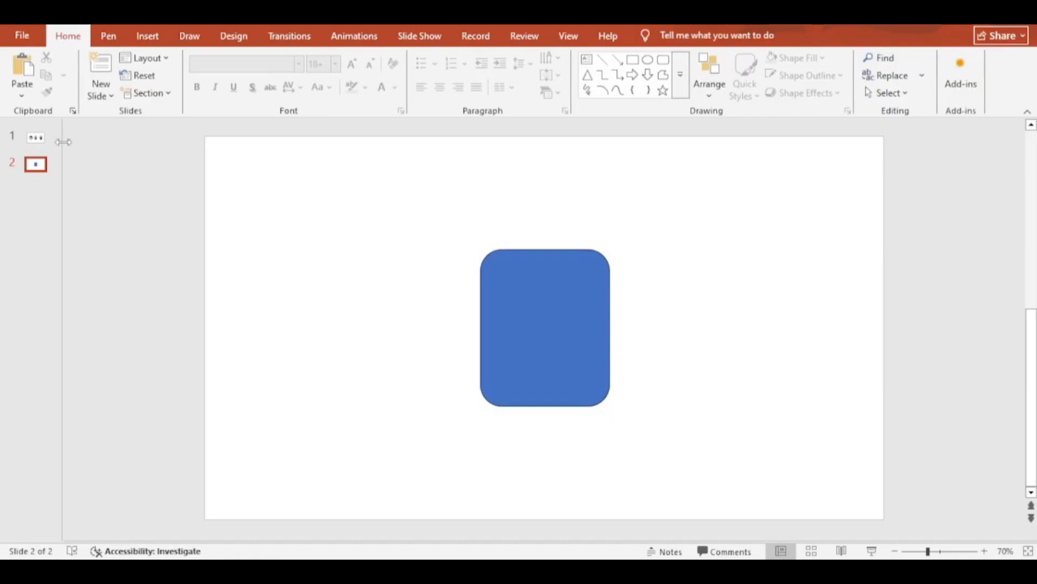
Paste the first team member's photo onto slide 2, shrunk at the card top
{"action": "left_click", "coordinate": [36, 137]}
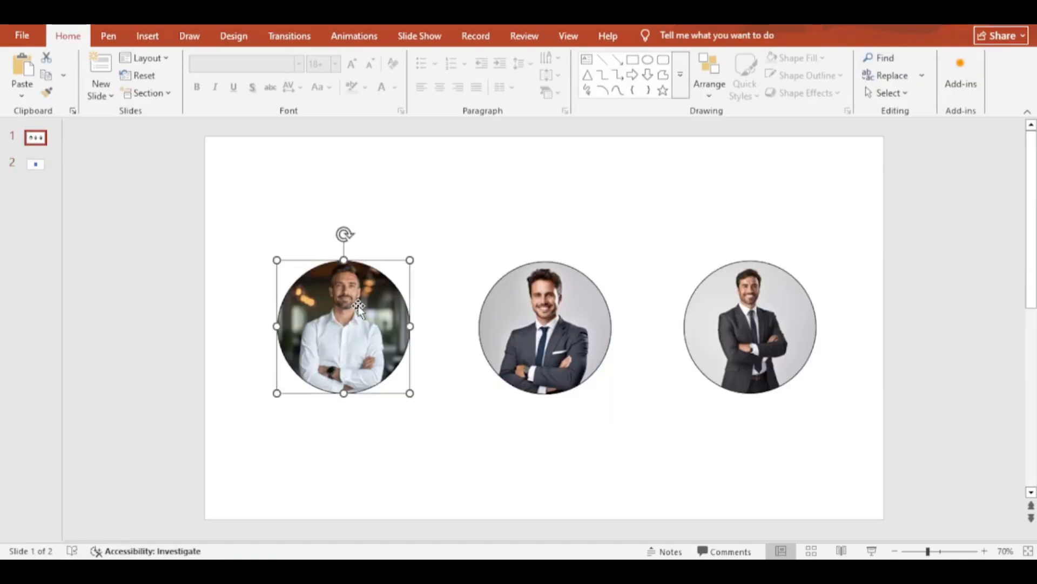
{"action": "left_click", "coordinate": [37, 164]}
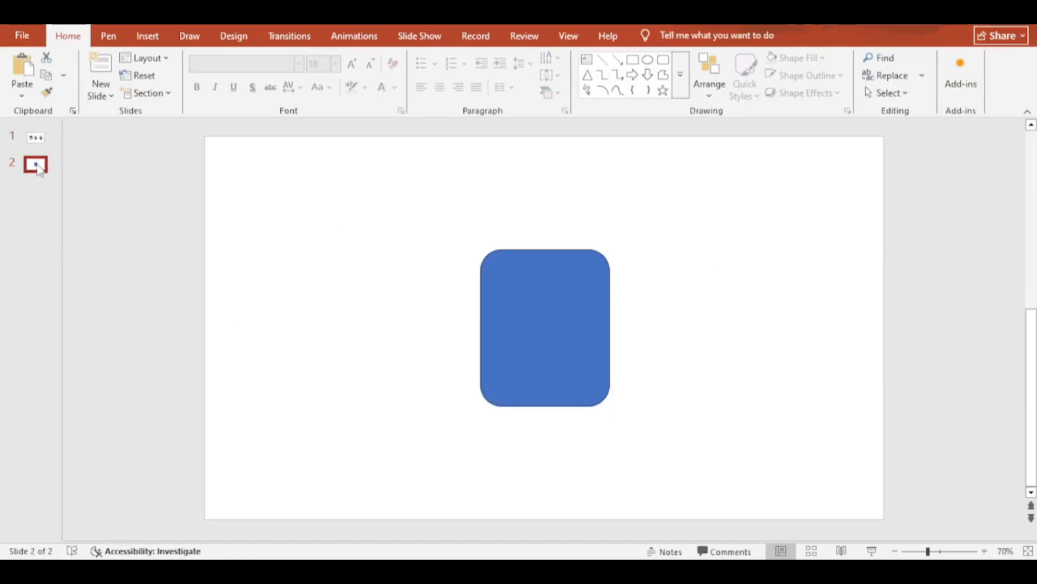
{"action": "key", "text": "ctrl+v"}
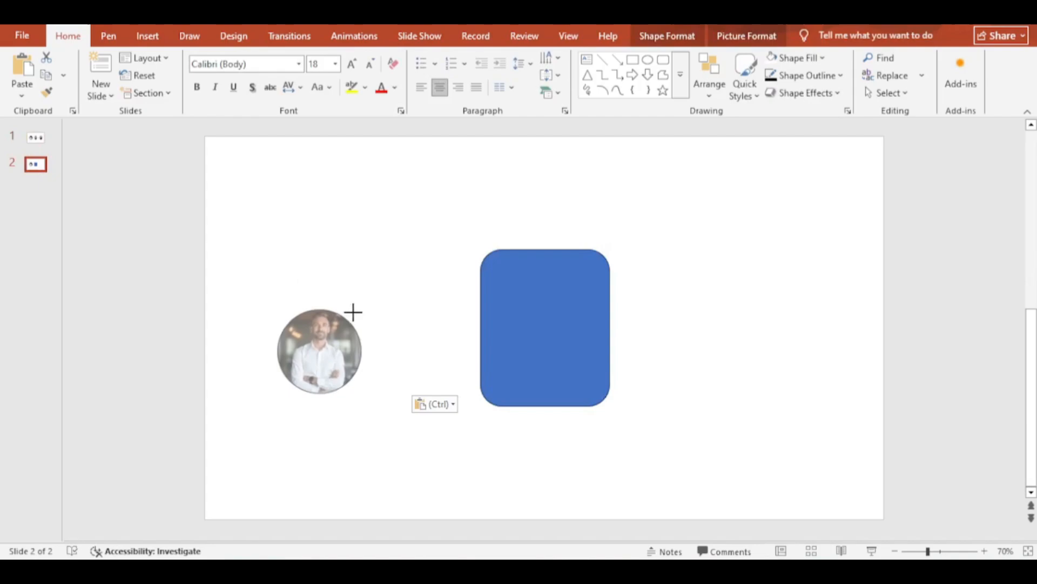
{"action": "left_click_drag", "start_coordinate": [320, 351], "coordinate": [530, 307]}
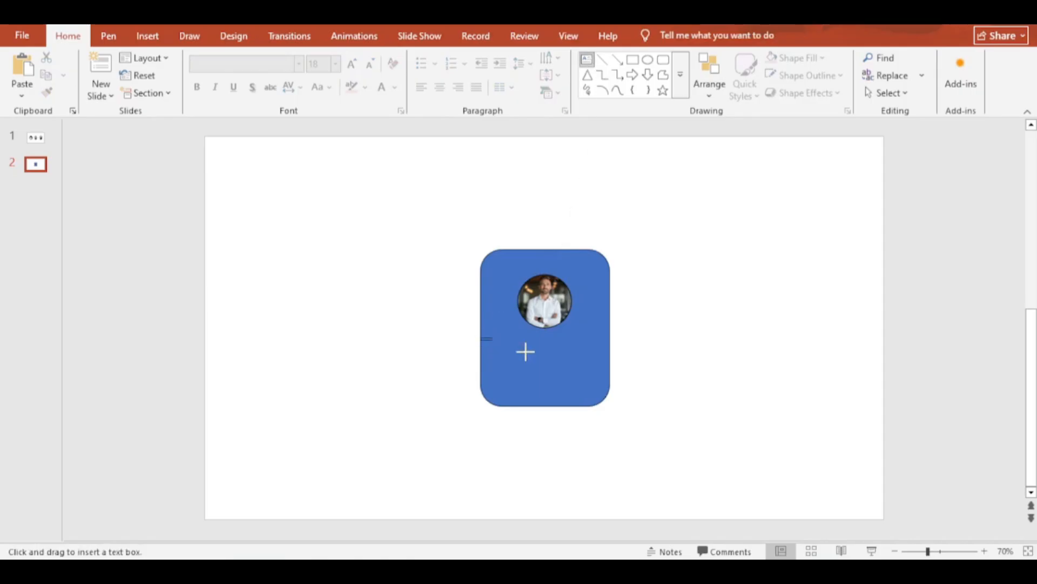
{"action": "left_click_drag", "start_coordinate": [486, 339], "coordinate": [609, 359]}
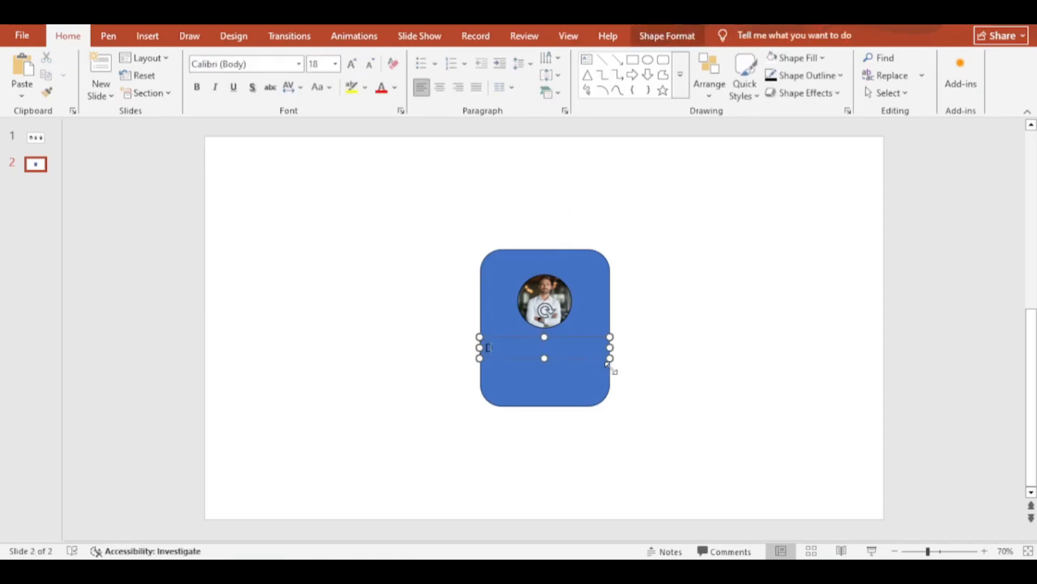
{"action": "type", "text": "David Ry"}
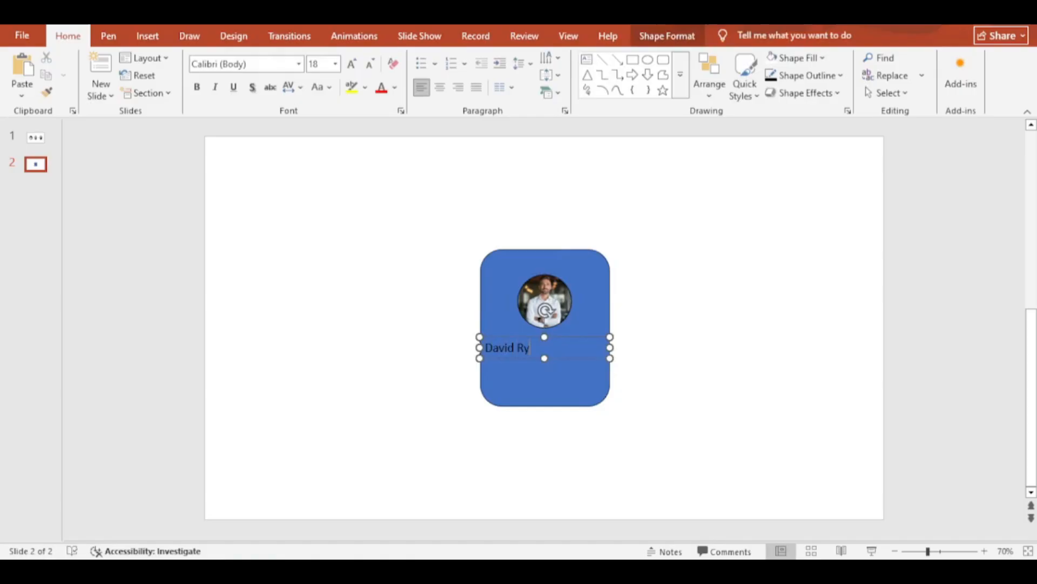
{"action": "type", "text": "an"}
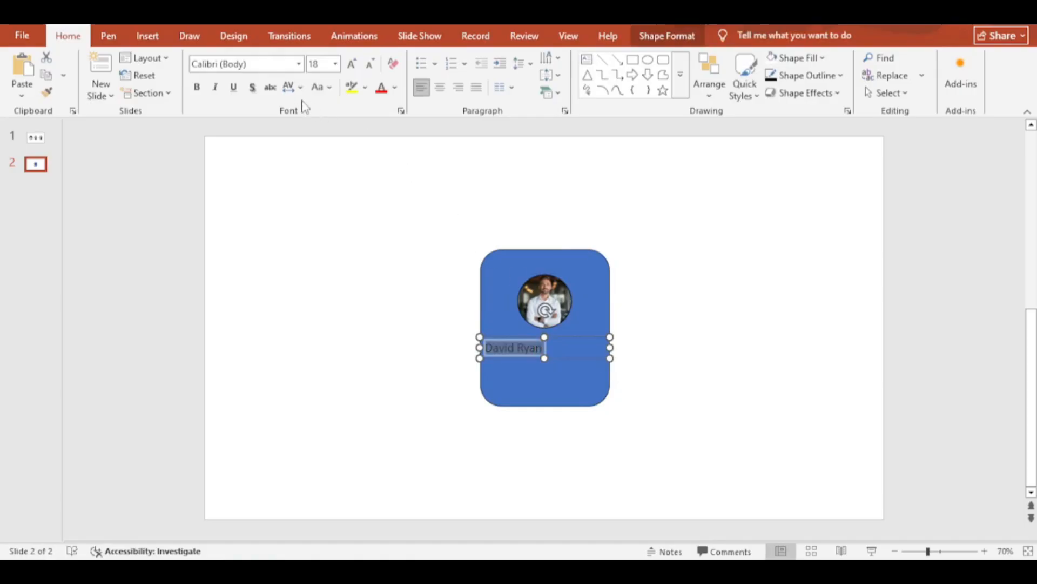
{"action": "type", "text": "Dancing Script Medium"}
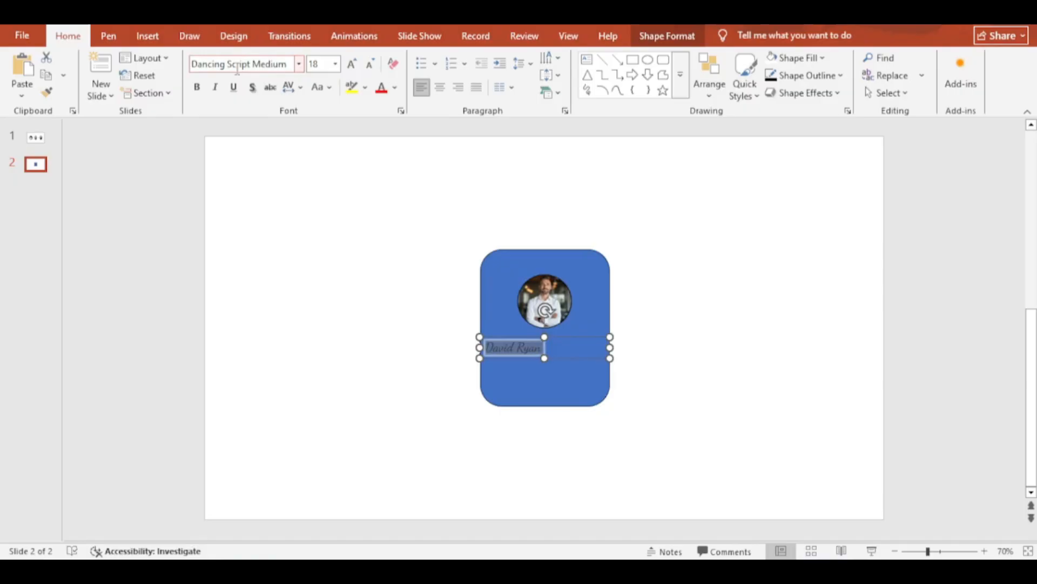
{"action": "left_click", "coordinate": [197, 87]}
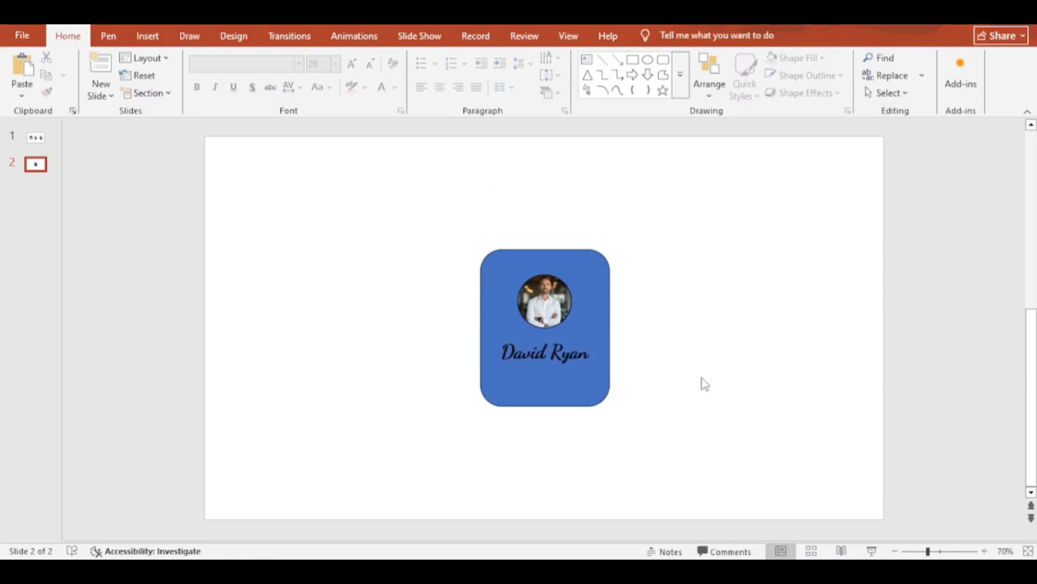
{"action": "left_click", "coordinate": [546, 352]}
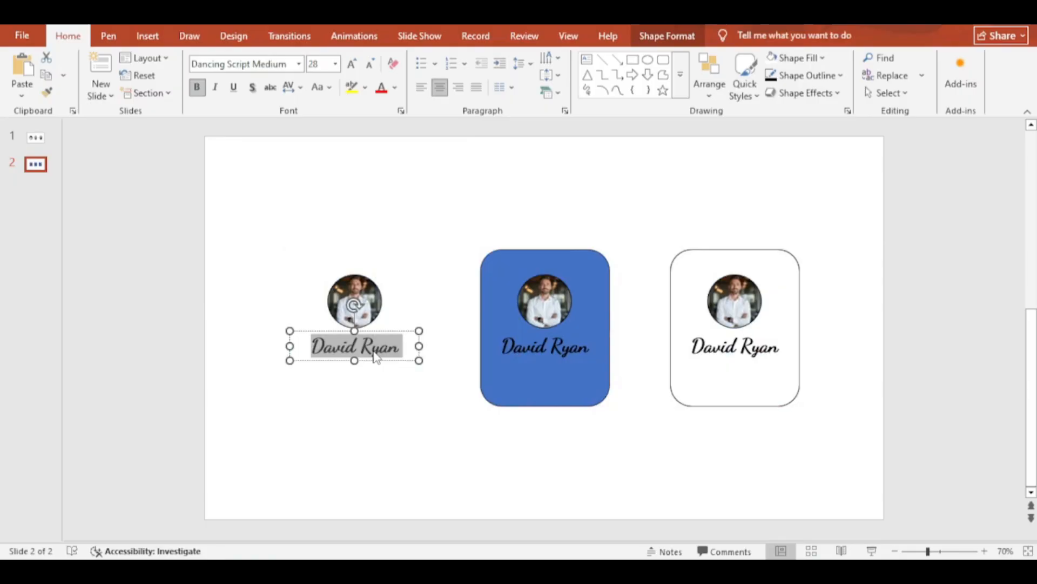
Rename the two duplicated cards' captions to 'Marcus Lee' and 'Jason Cole'
{"action": "type", "text": "Marcus Lee"}
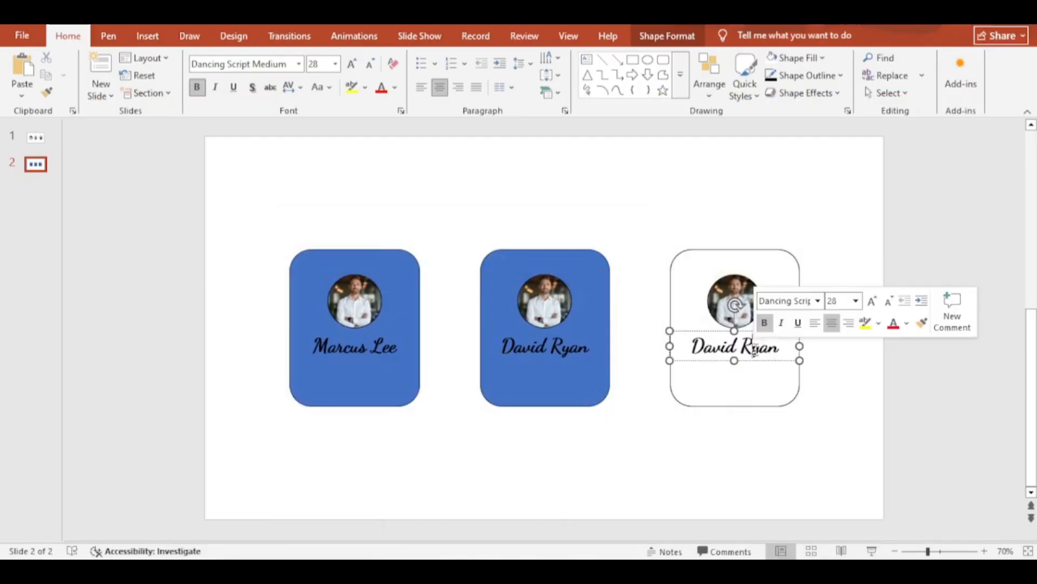
{"action": "type", "text": "Jason Cole"}
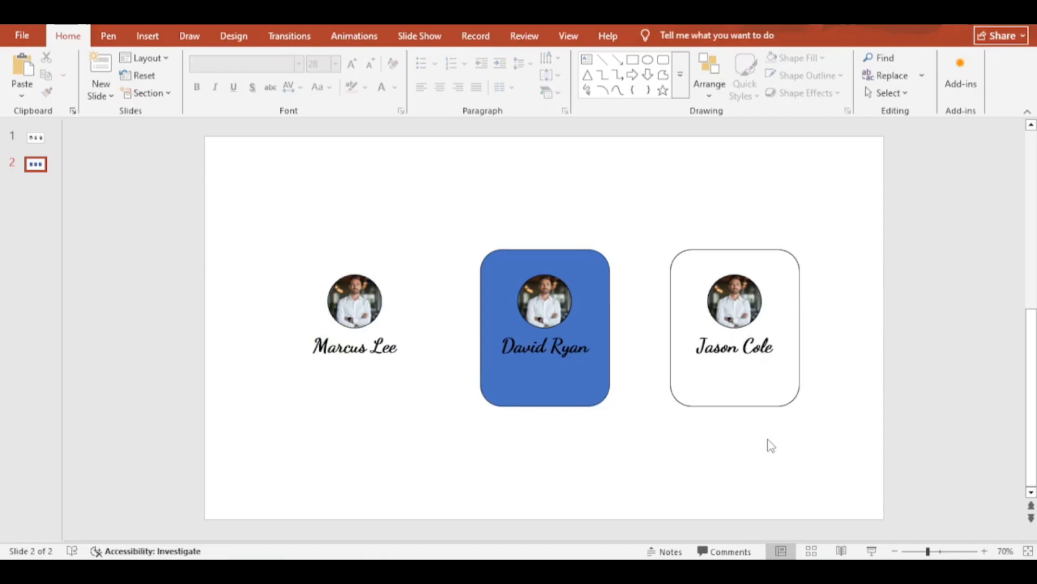
{"action": "mouse_move", "coordinate": [48, 146]}
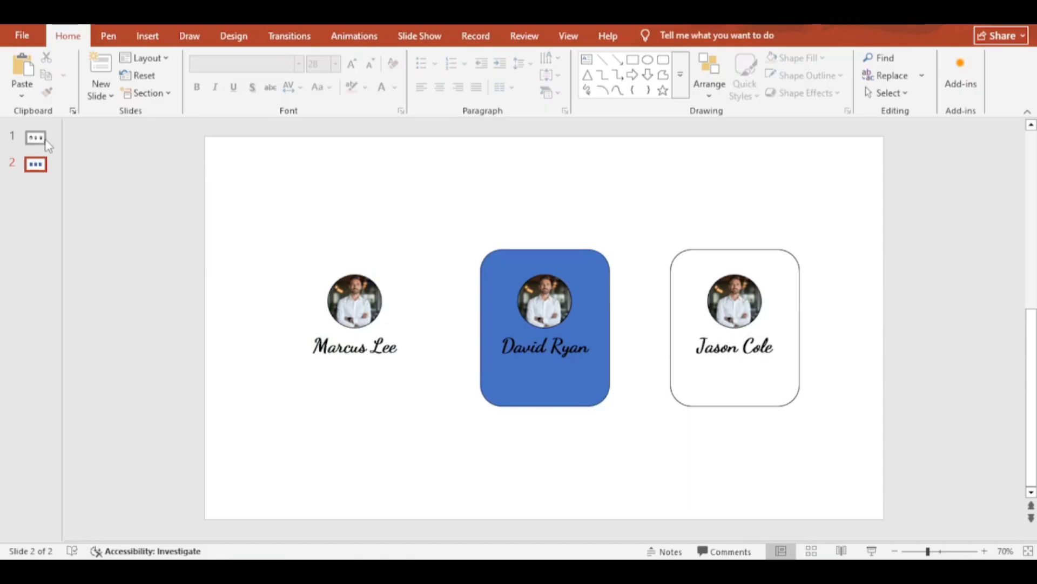
{"action": "left_click", "coordinate": [32, 136]}
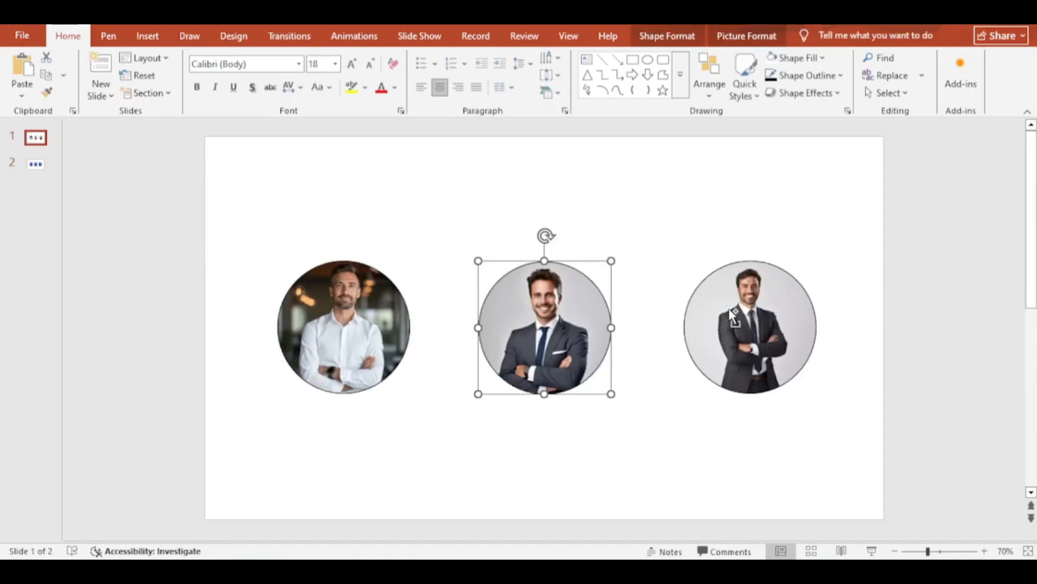
{"action": "left_click", "coordinate": [34, 164]}
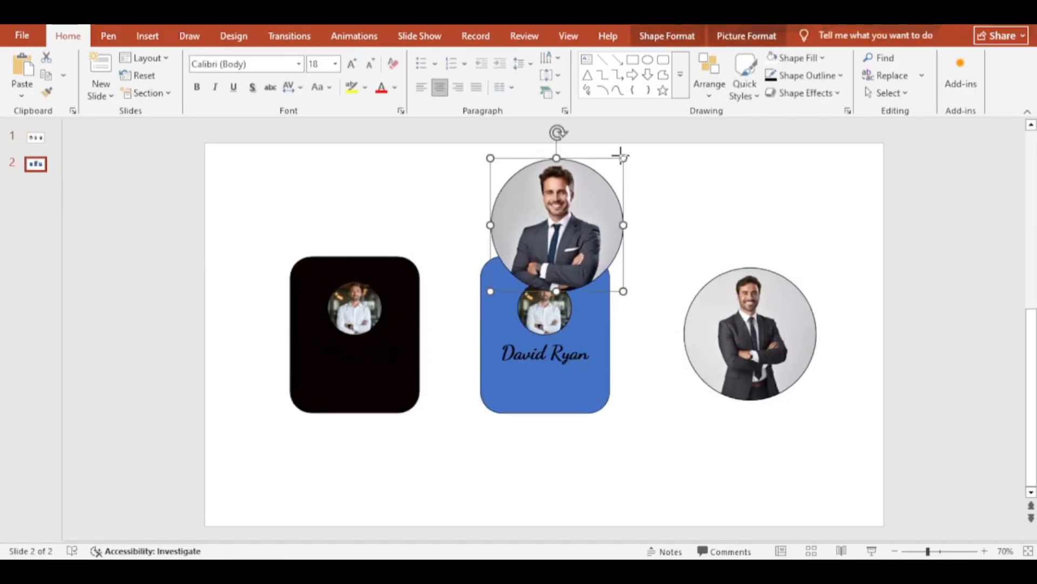
{"action": "left_click_drag", "start_coordinate": [556, 225], "coordinate": [523, 254]}
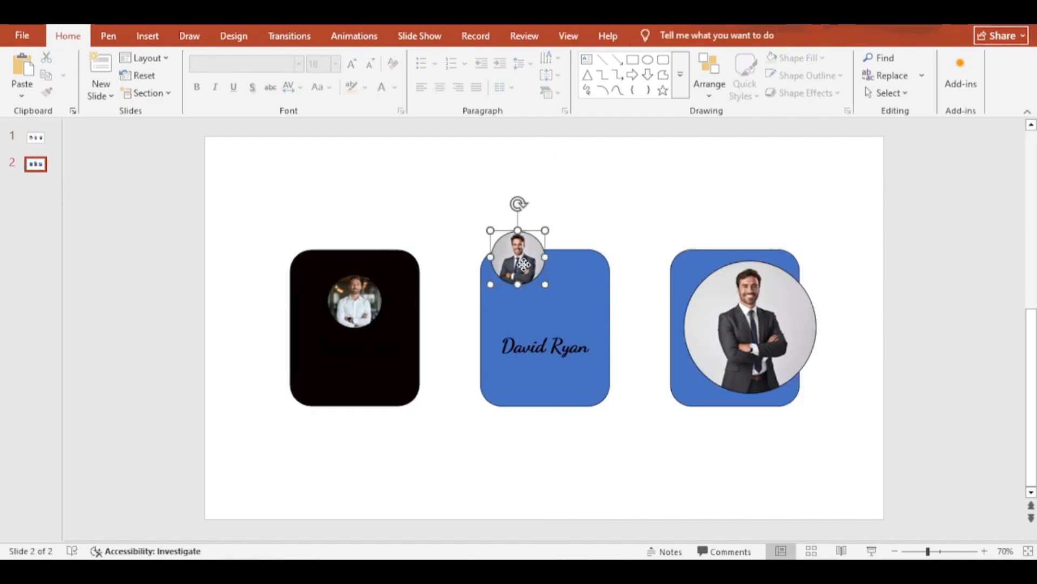
{"action": "left_click_drag", "start_coordinate": [518, 254], "coordinate": [544, 301]}
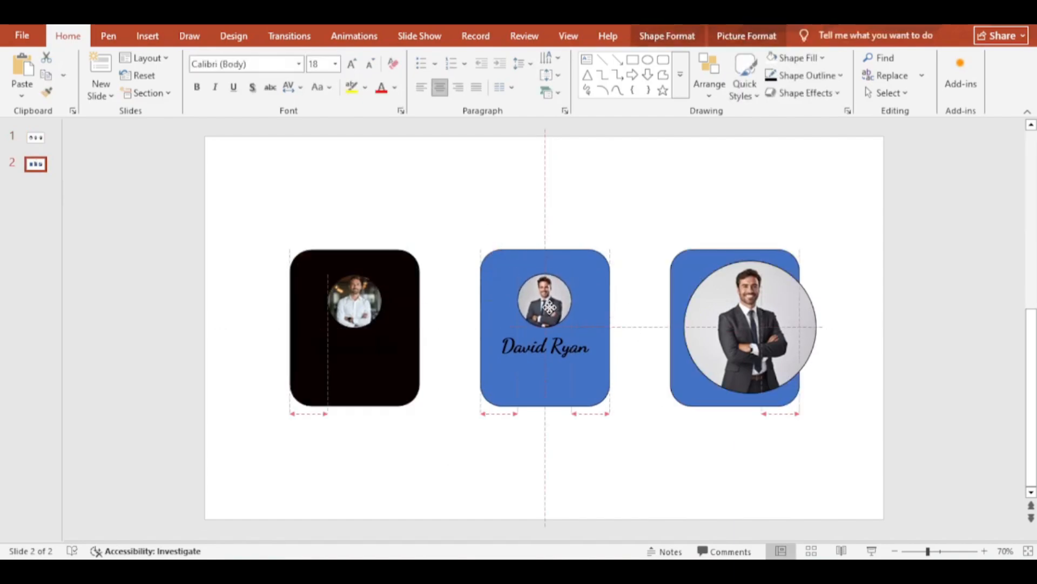
{"action": "left_click", "coordinate": [543, 304]}
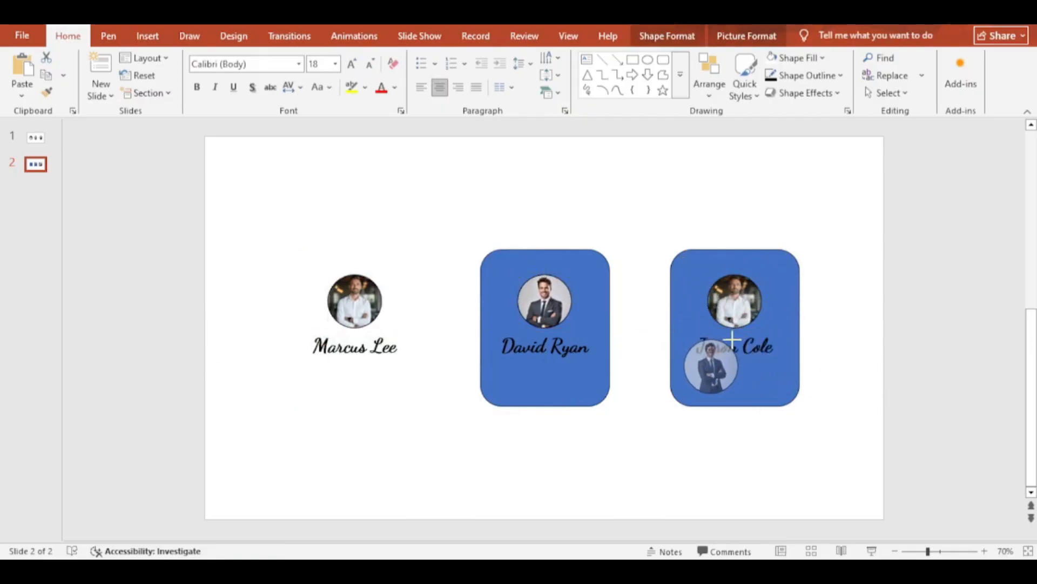
{"action": "left_click", "coordinate": [711, 372]}
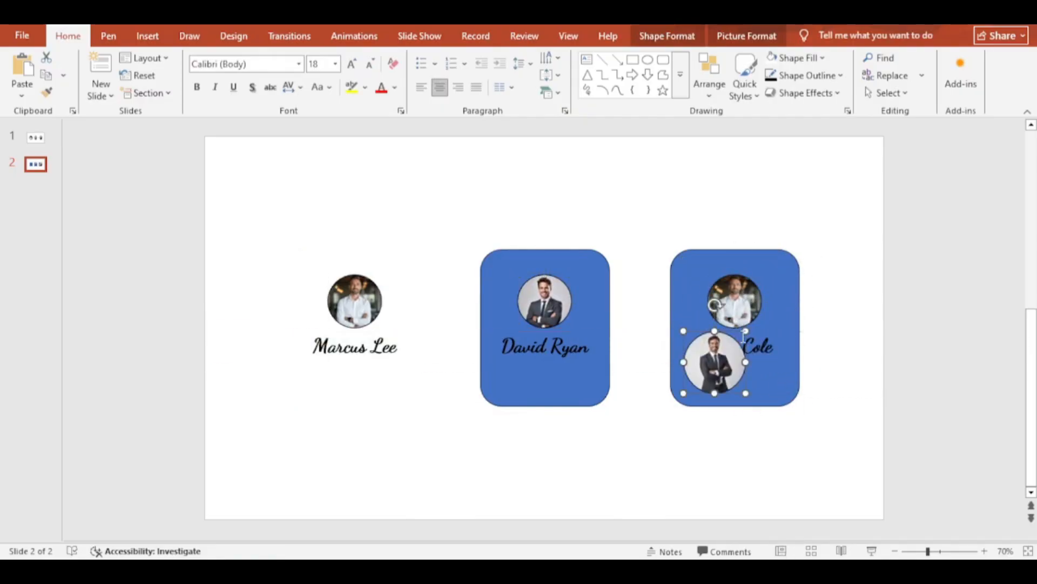
{"action": "left_click_drag", "start_coordinate": [713, 362], "coordinate": [721, 233]}
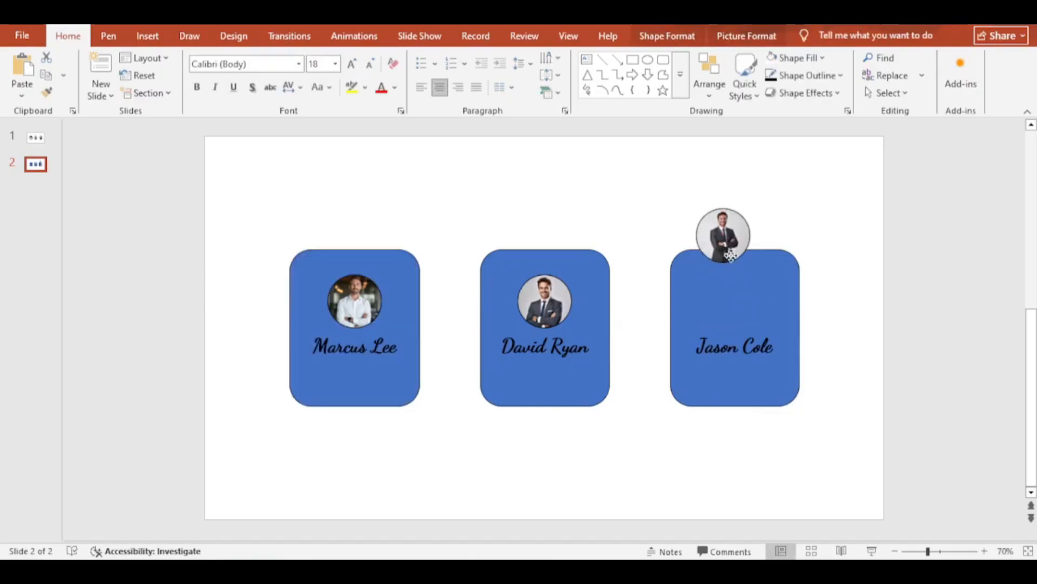
{"action": "left_click_drag", "start_coordinate": [721, 235], "coordinate": [733, 300]}
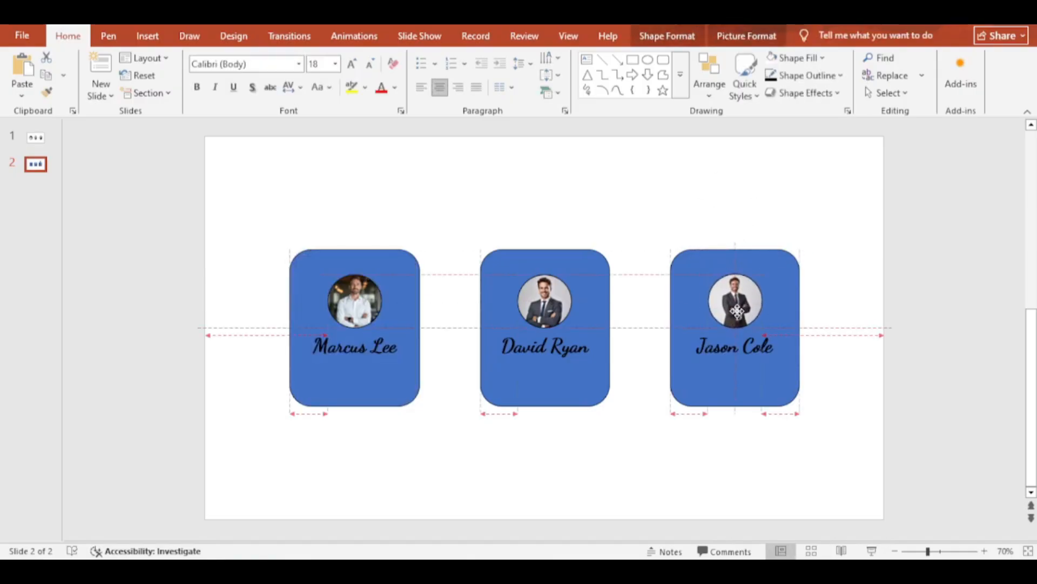
{"action": "left_click", "coordinate": [617, 481]}
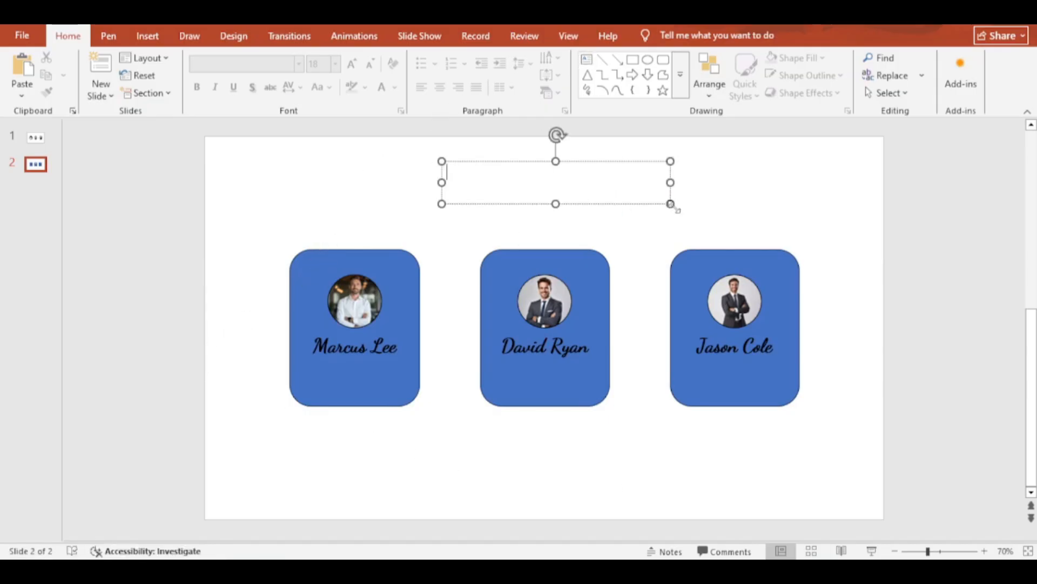
Type the 'Meet Our Team' title and set it in the Anybaby font
{"action": "type", "text": "Meet"}
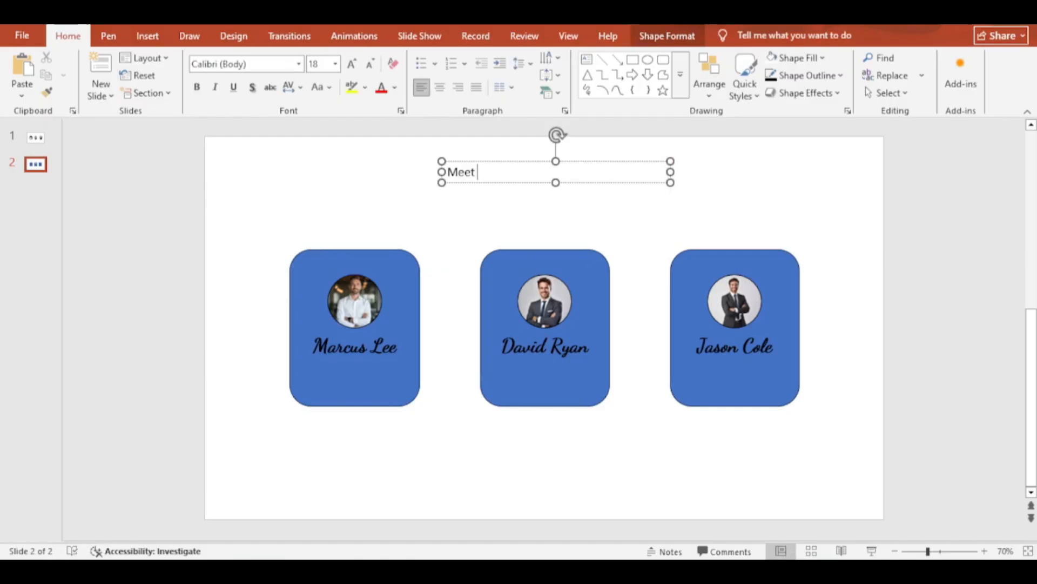
{"action": "type", "text": "Our Team"}
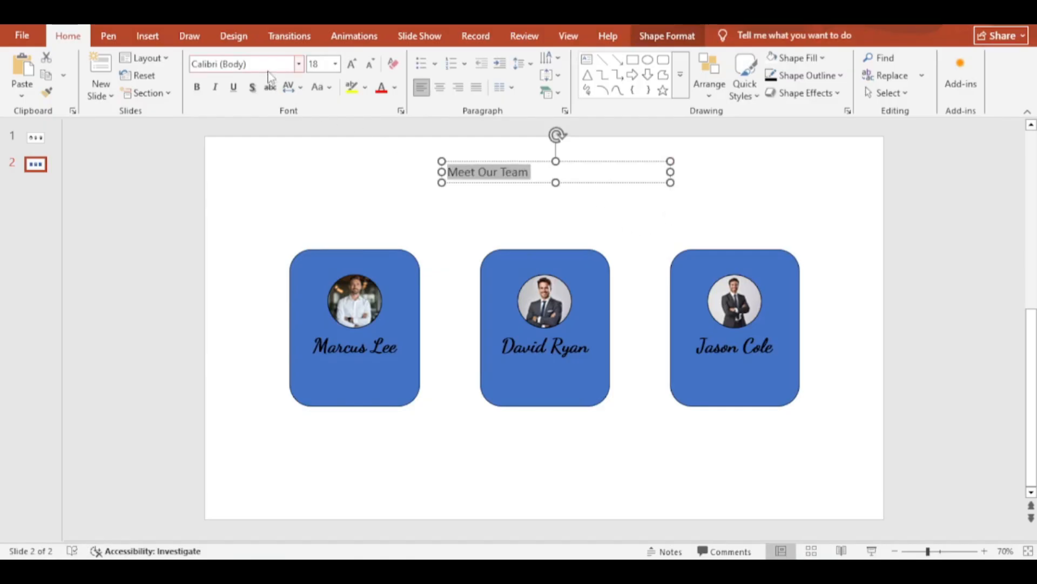
{"action": "type", "text": "Anybaby"}
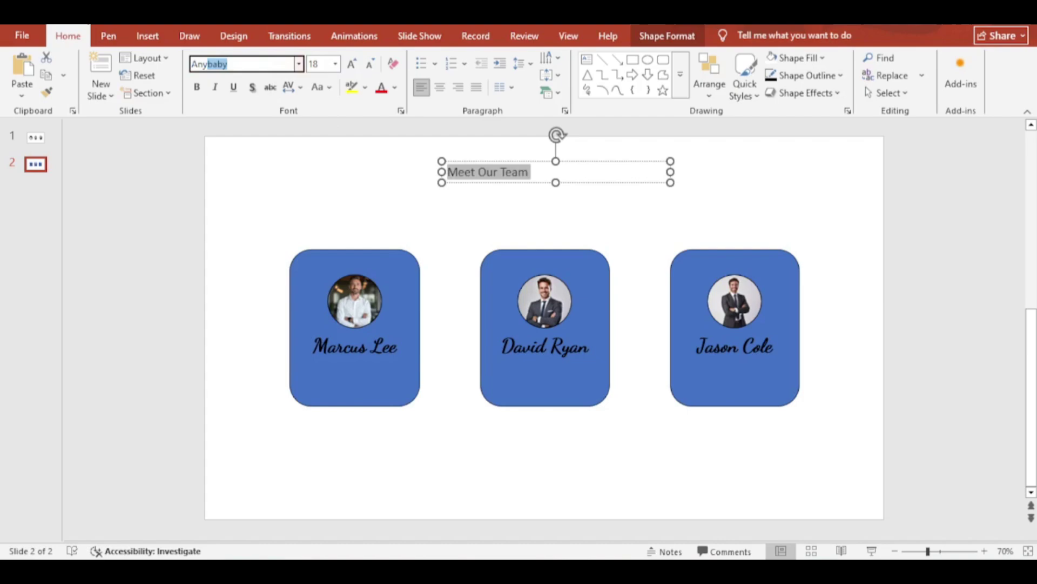
{"action": "left_click", "coordinate": [197, 87]}
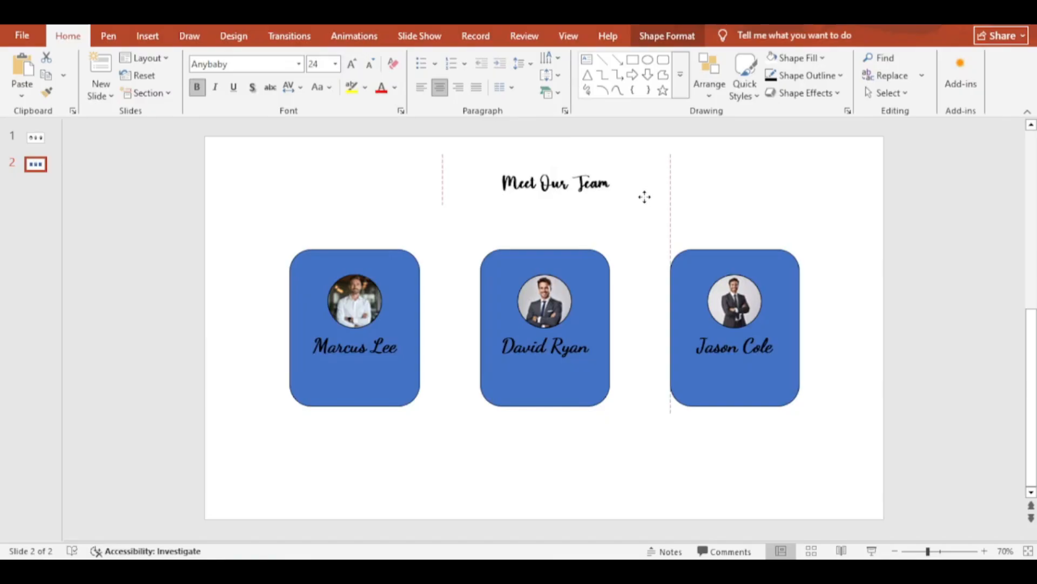
Colour the word 'Team' in the title teal
{"action": "left_click", "coordinate": [351, 63]}
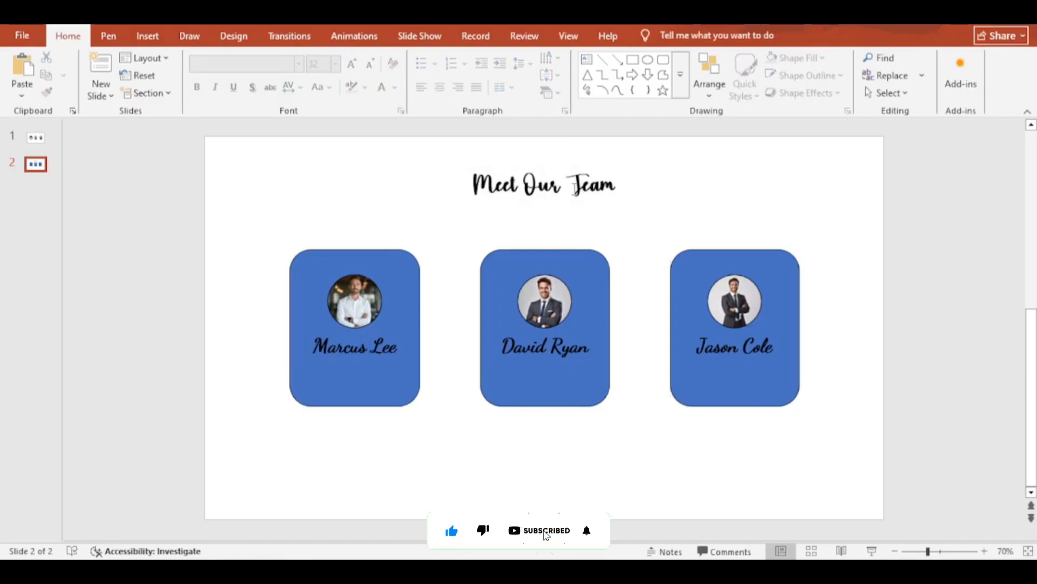
{"action": "left_click", "coordinate": [395, 87]}
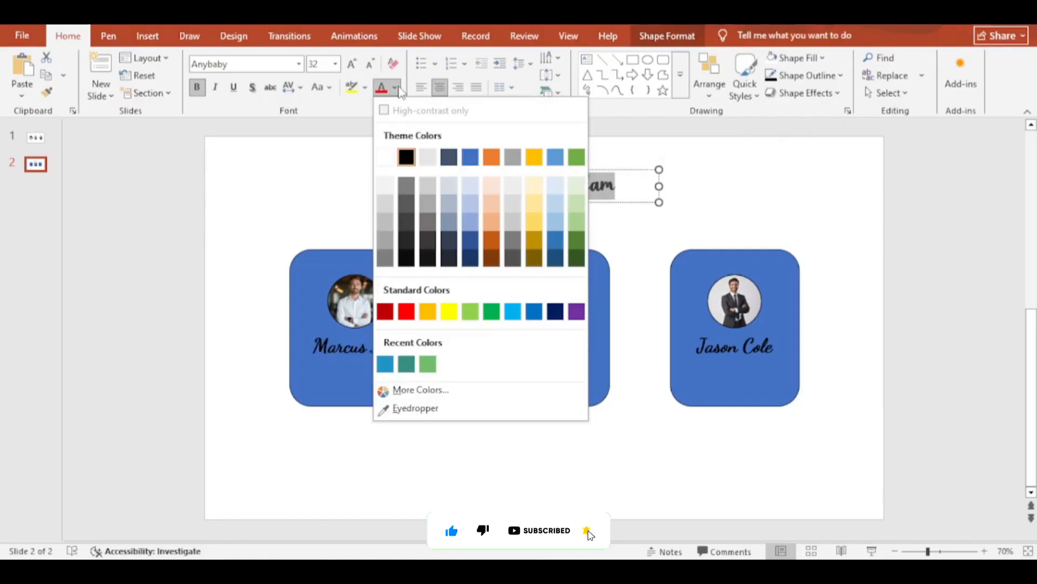
{"action": "left_click", "coordinate": [406, 364]}
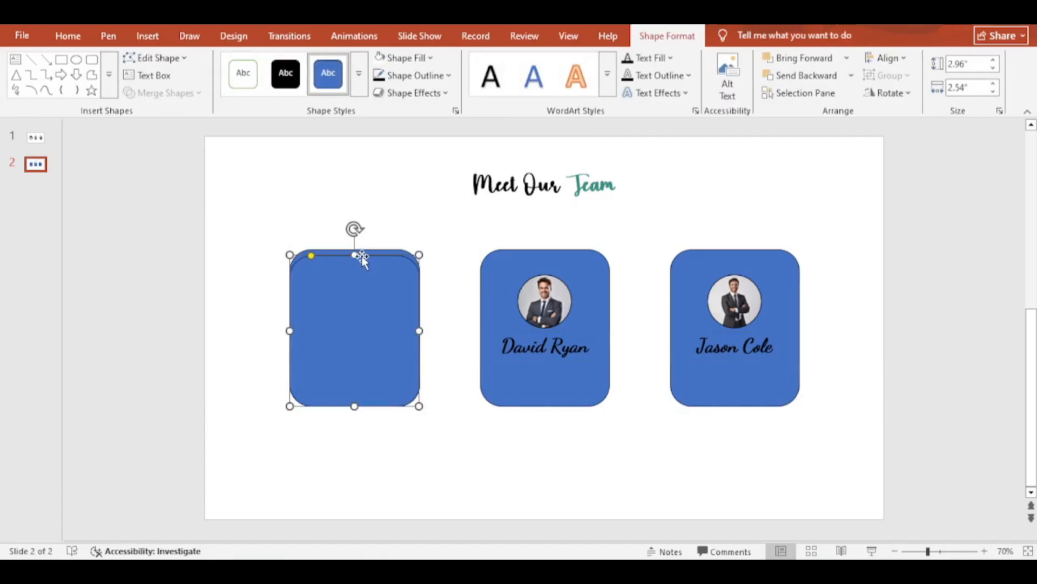
Stretch the card copies to full card height and name them 1, 2 and 3 in the Selection Pane
{"action": "left_click_drag", "start_coordinate": [354, 256], "coordinate": [354, 248]}
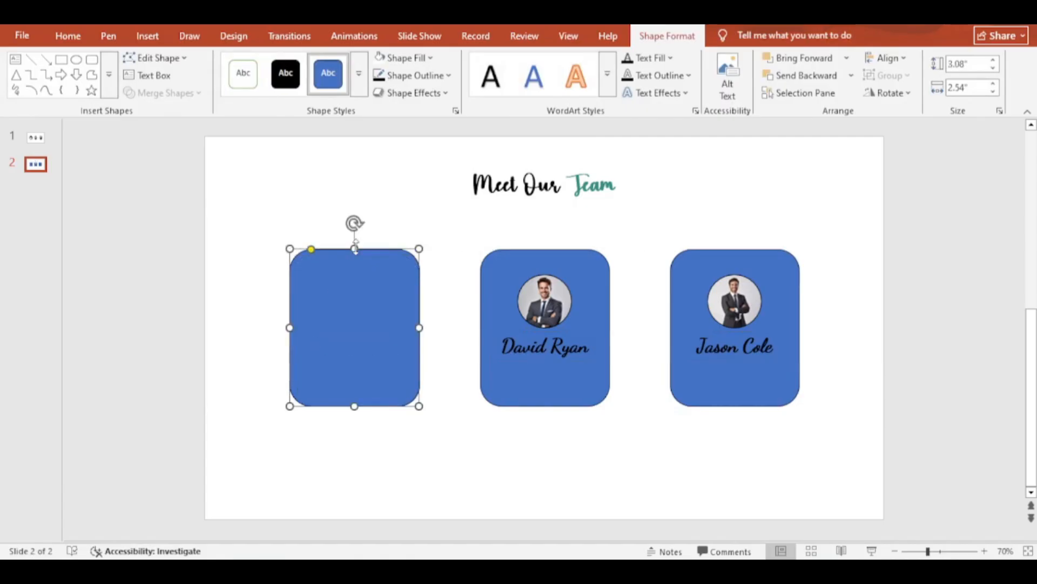
{"action": "left_click", "coordinate": [804, 92]}
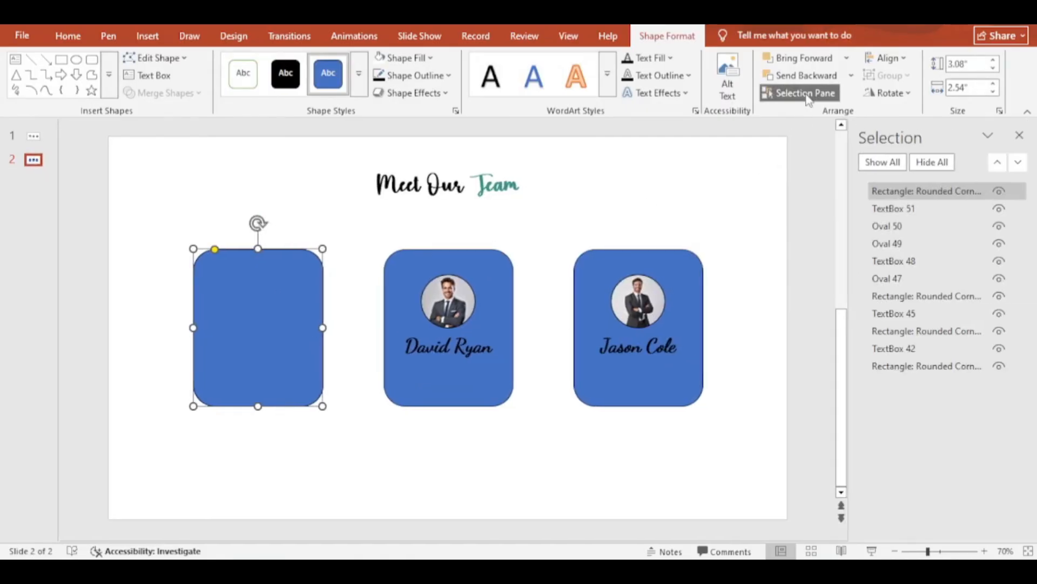
{"action": "double_click", "coordinate": [925, 191]}
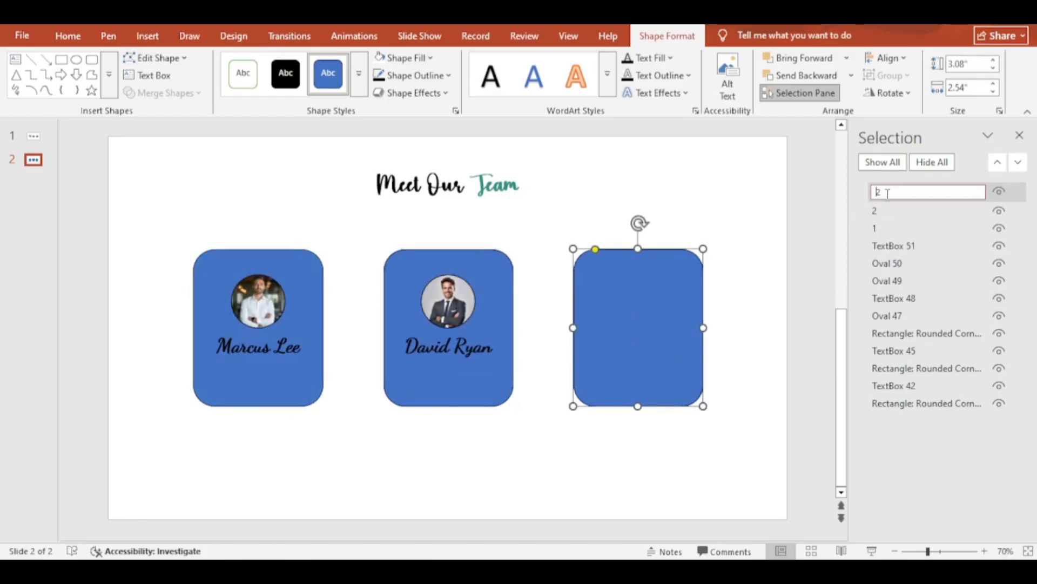
{"action": "type", "text": "3"}
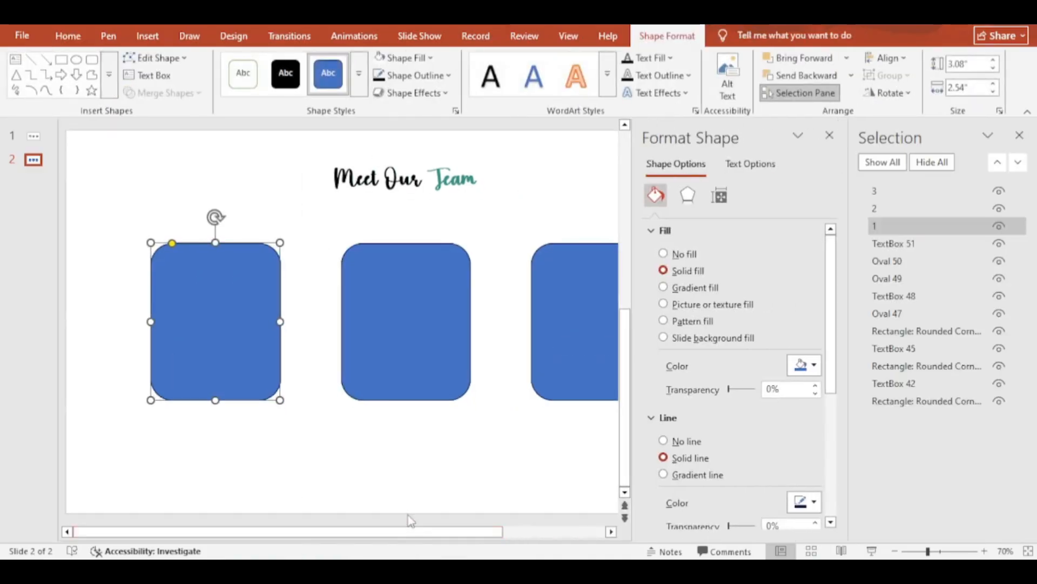
Fill copy 2 blue, copy 3 teal and copy 1 green, then select the original rectangles
{"action": "left_click", "coordinate": [814, 365]}
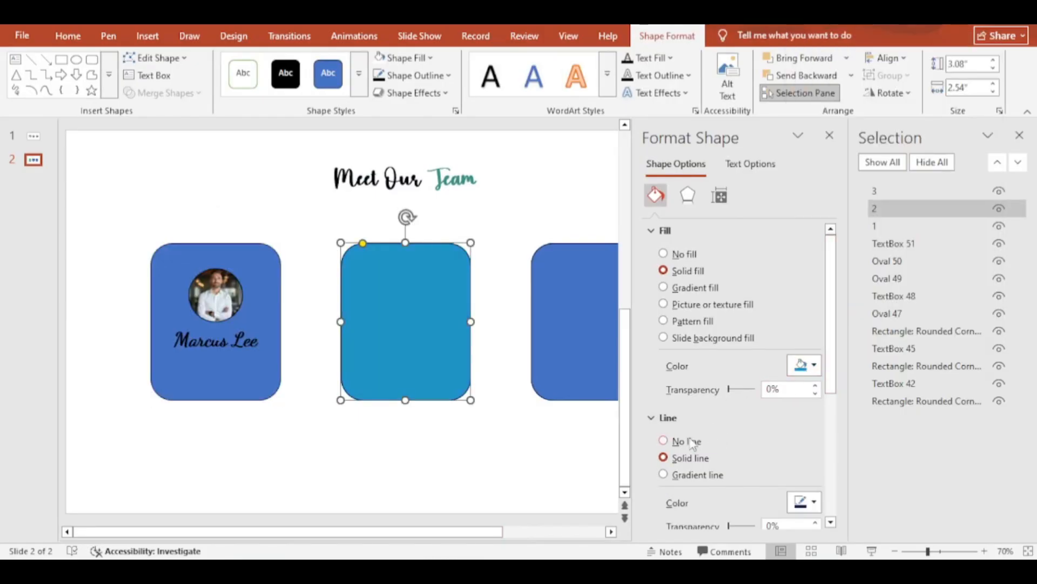
{"action": "left_click", "coordinate": [572, 320]}
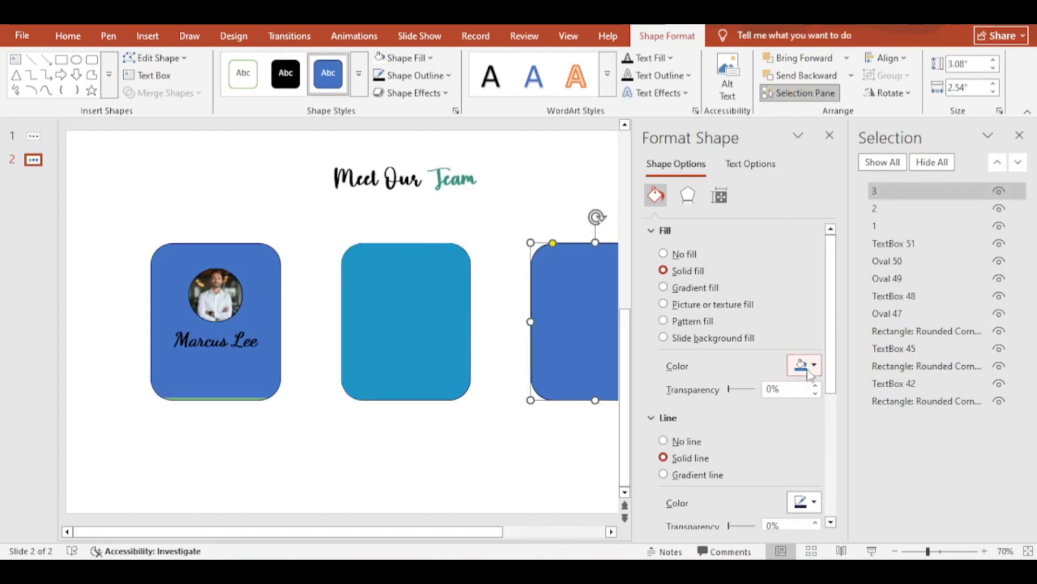
{"action": "left_click", "coordinate": [798, 366]}
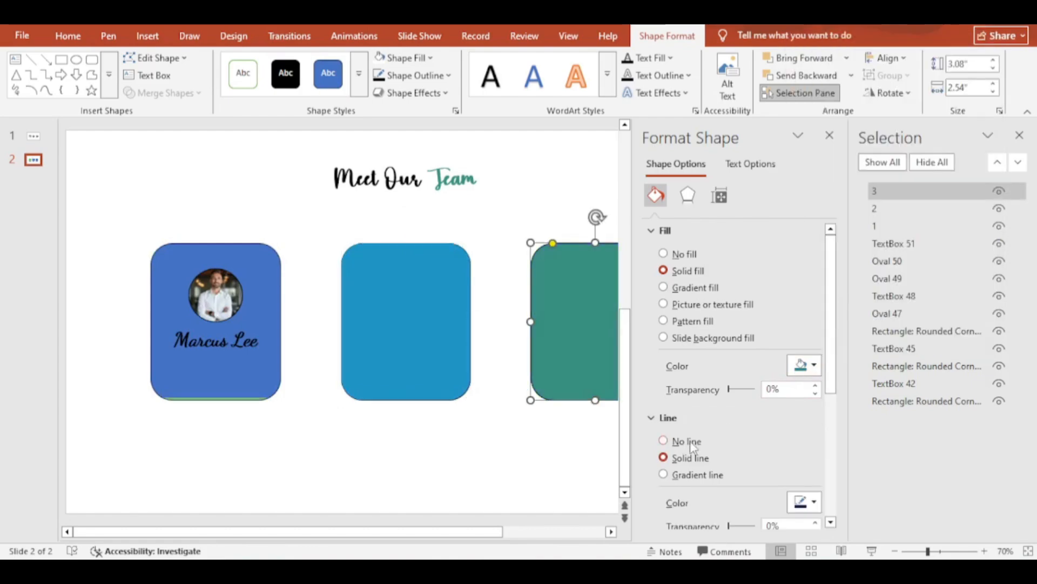
{"action": "left_click", "coordinate": [663, 441]}
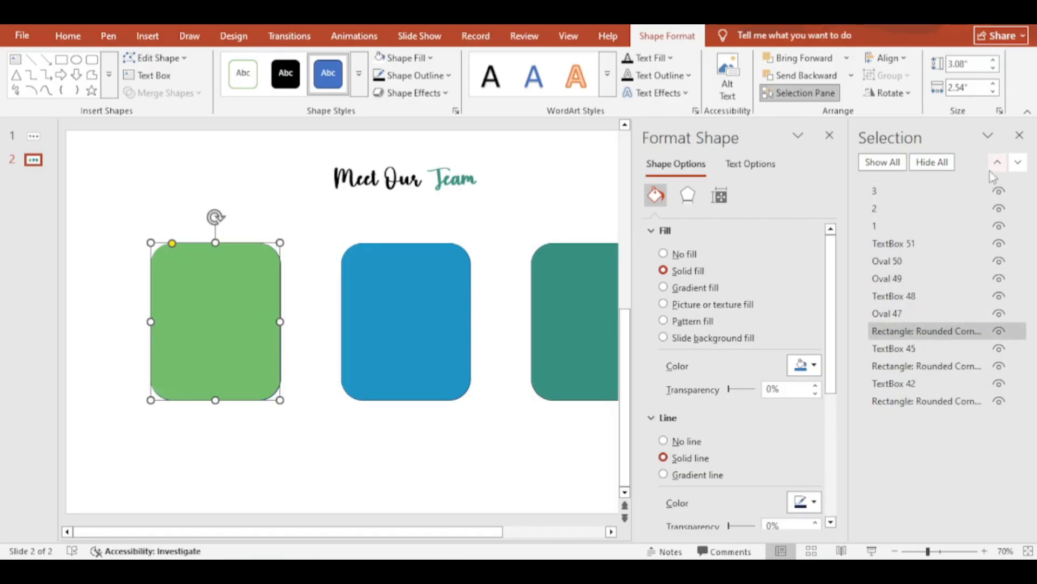
{"action": "left_click", "coordinate": [830, 135]}
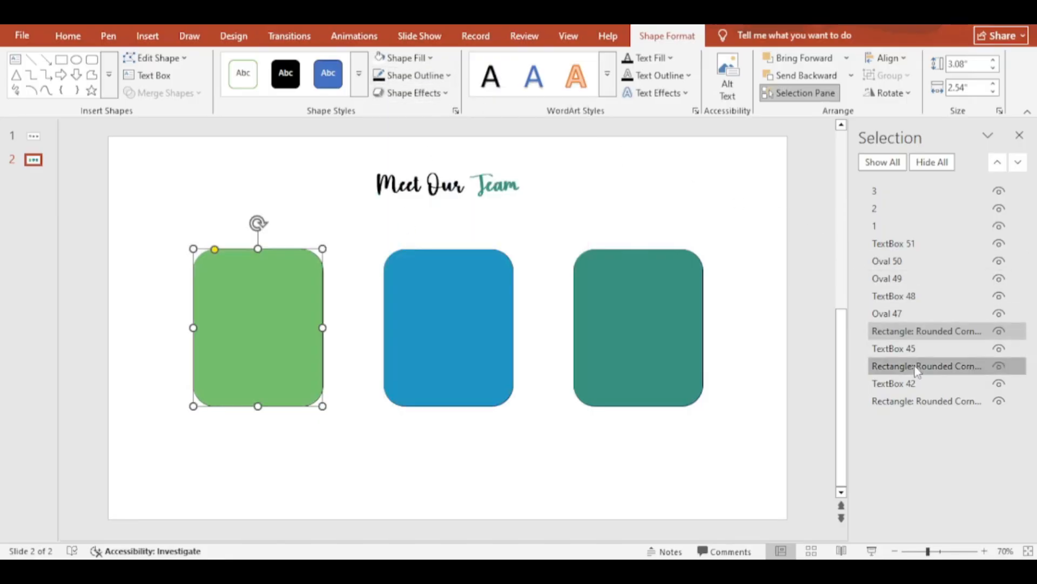
{"action": "left_click", "coordinate": [406, 58]}
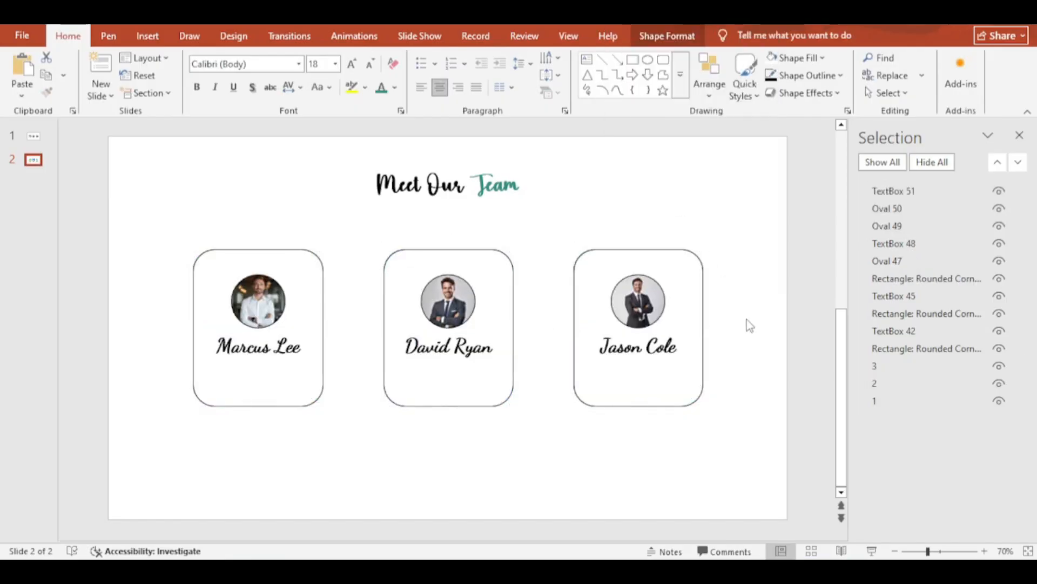
{"action": "left_click", "coordinate": [33, 161]}
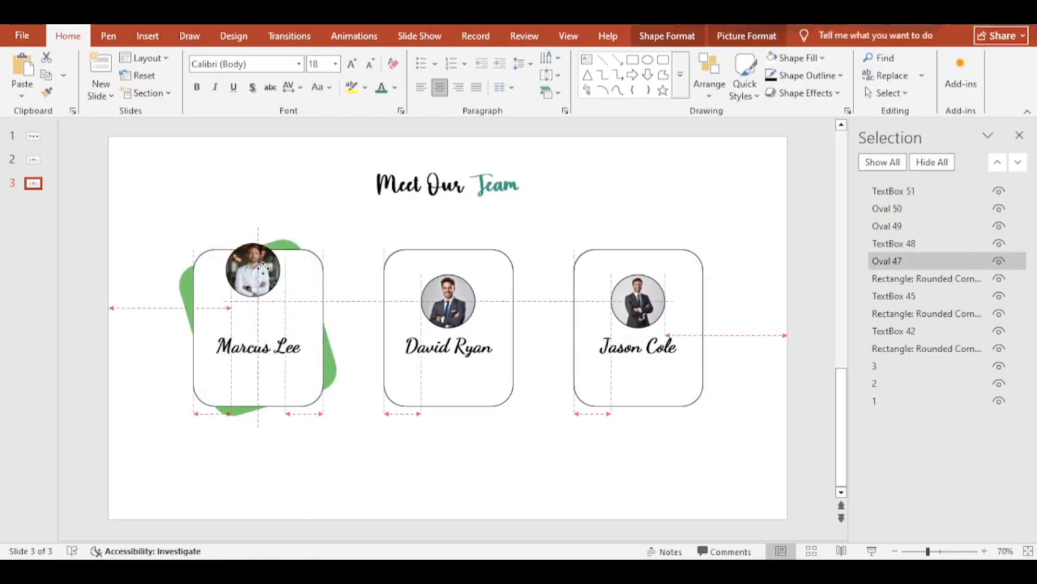
{"action": "left_click_drag", "start_coordinate": [257, 269], "coordinate": [258, 248]}
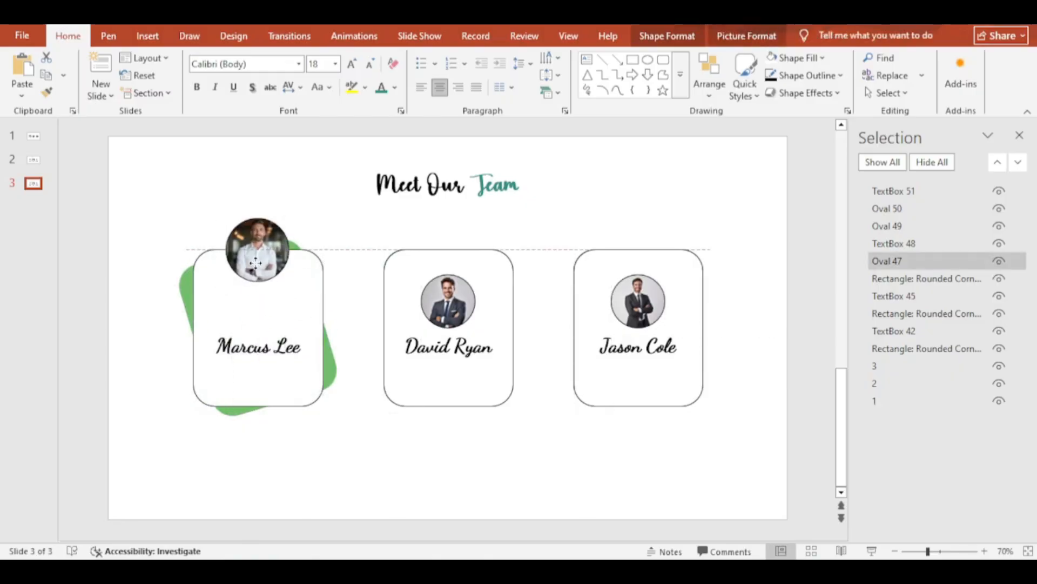
{"action": "left_click", "coordinate": [259, 347]}
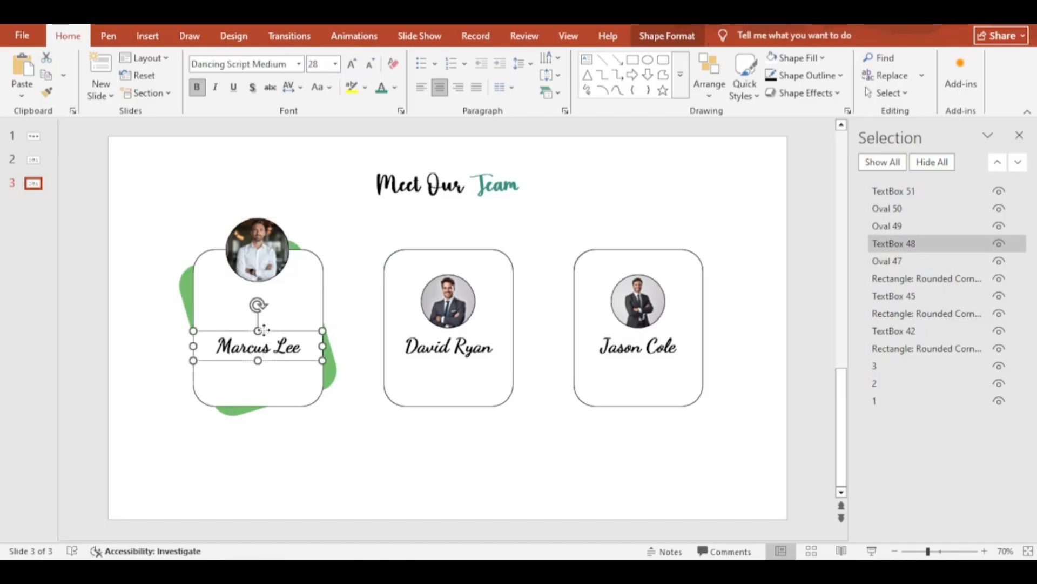
{"action": "left_click_drag", "start_coordinate": [258, 345], "coordinate": [258, 305]}
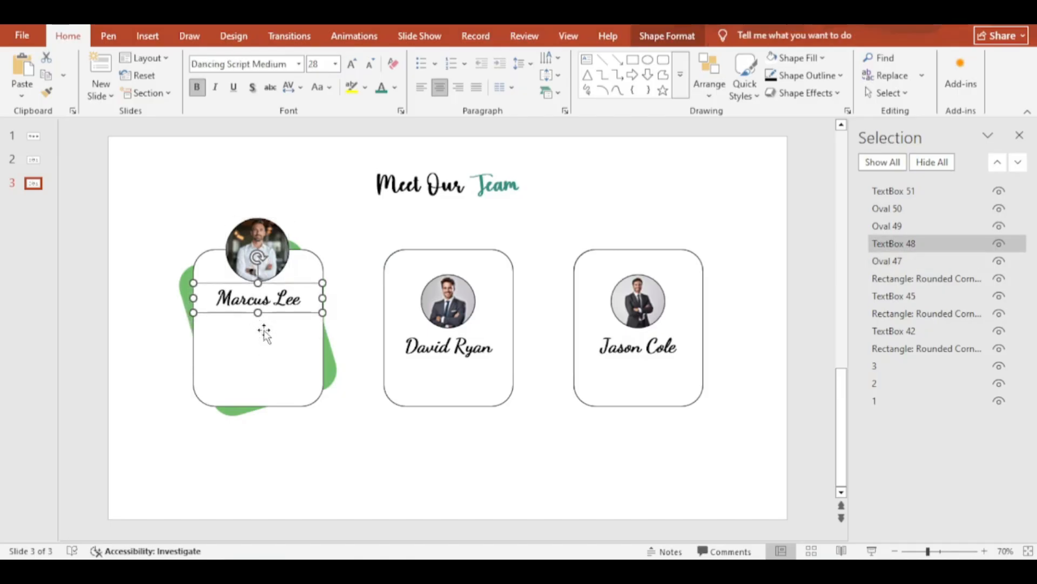
{"action": "left_click", "coordinate": [393, 430]}
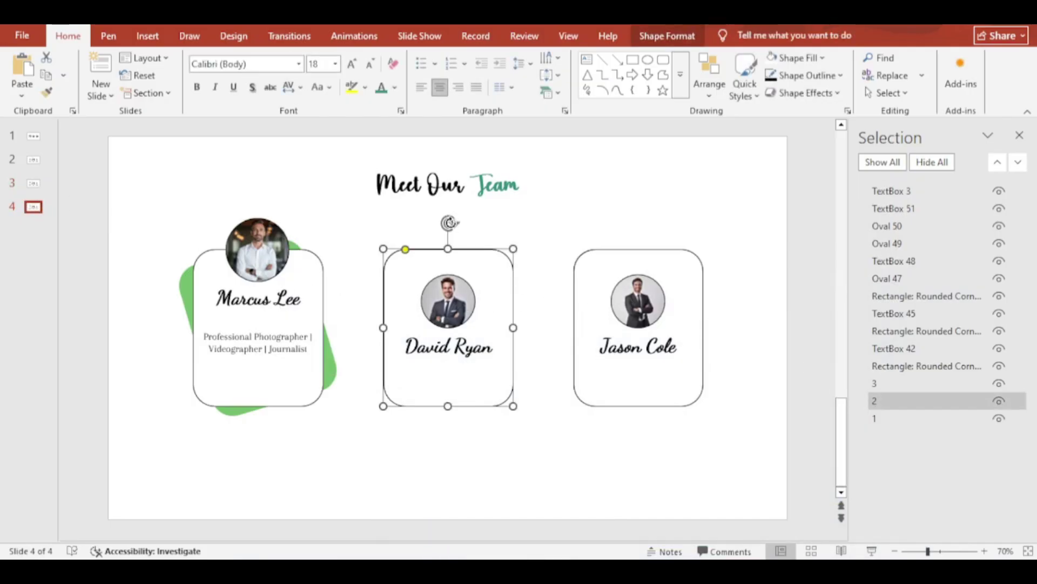
{"action": "left_click", "coordinate": [448, 301]}
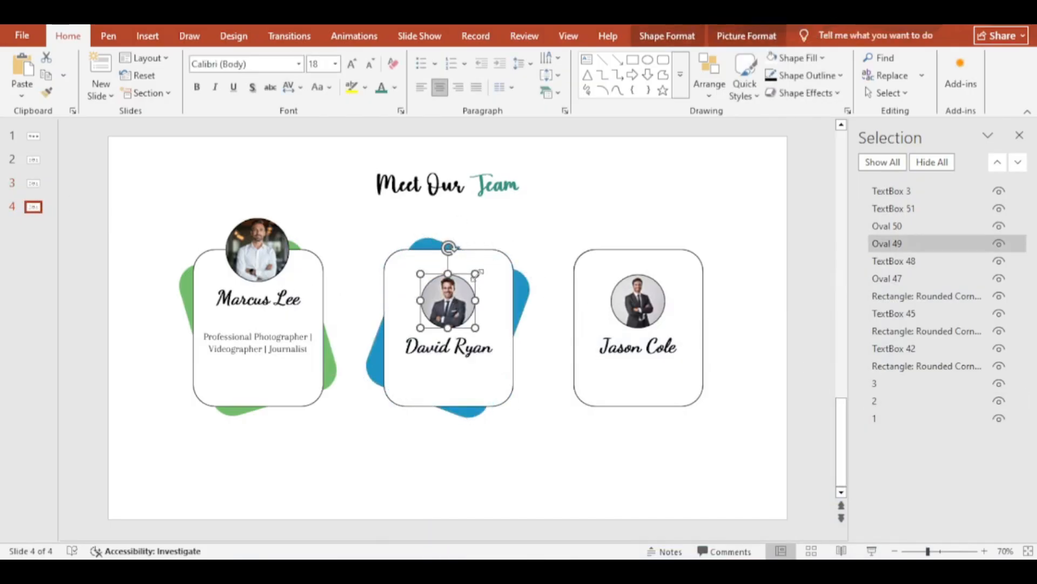
{"action": "left_click_drag", "start_coordinate": [448, 301], "coordinate": [448, 250]}
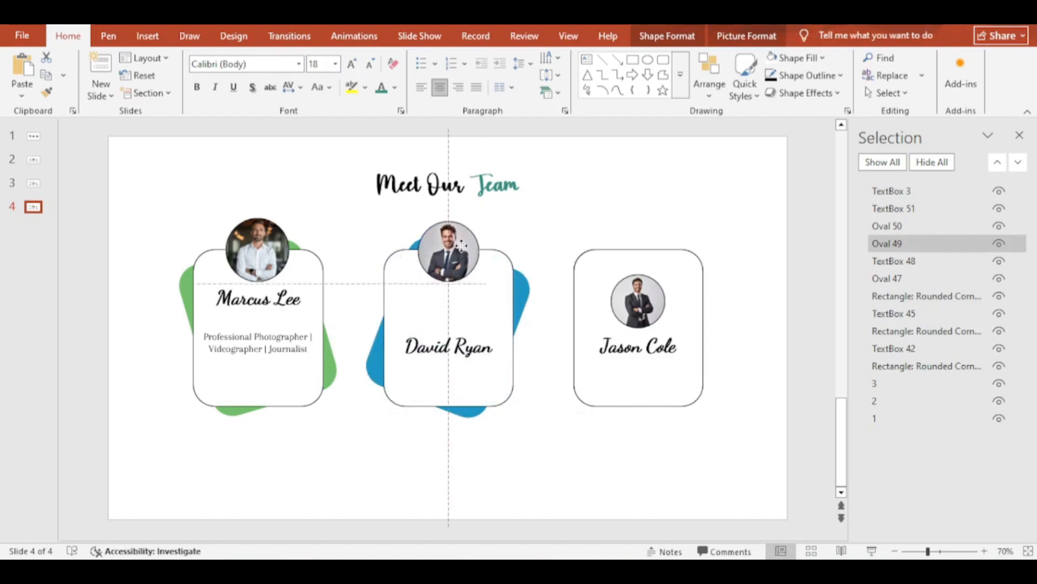
{"action": "left_click", "coordinate": [448, 252]}
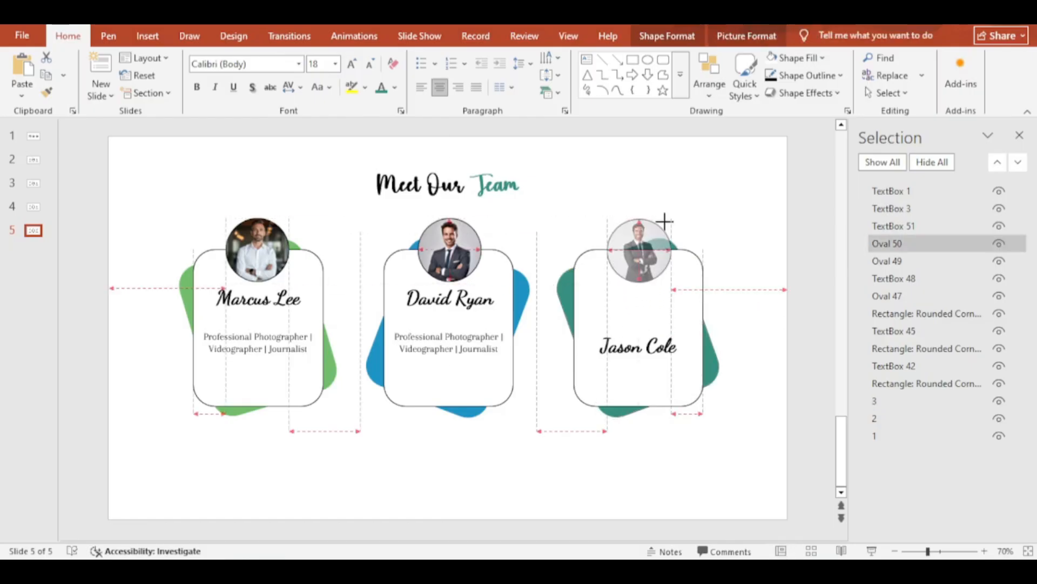
{"action": "left_click", "coordinate": [638, 258]}
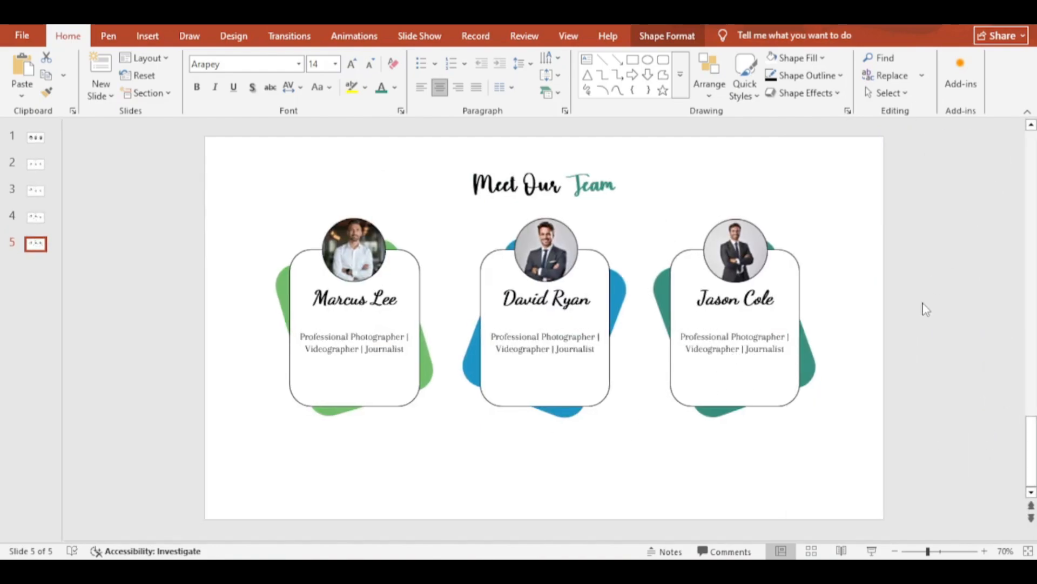
Apply a Morph transition lasting 01.50 seconds to slides 3, 4 and 5, then show slide 2
{"action": "left_click", "coordinate": [34, 216]}
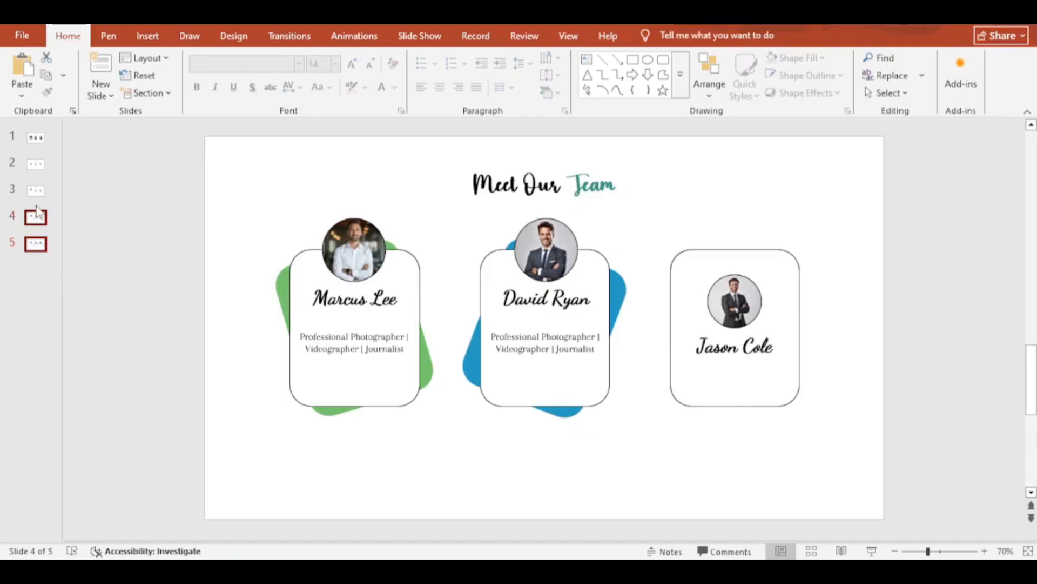
{"action": "left_click", "coordinate": [289, 36]}
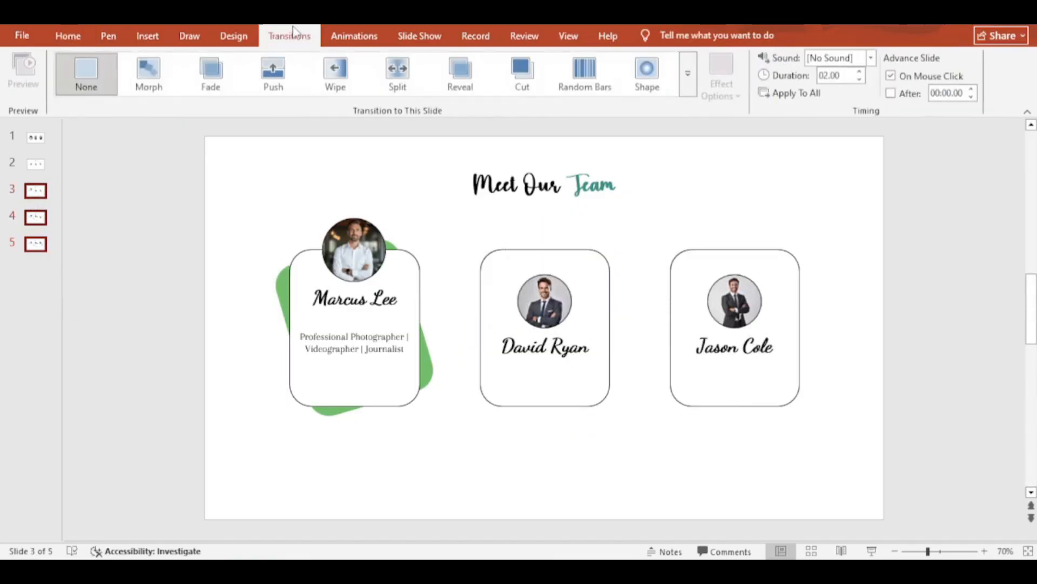
{"action": "left_click", "coordinate": [149, 73]}
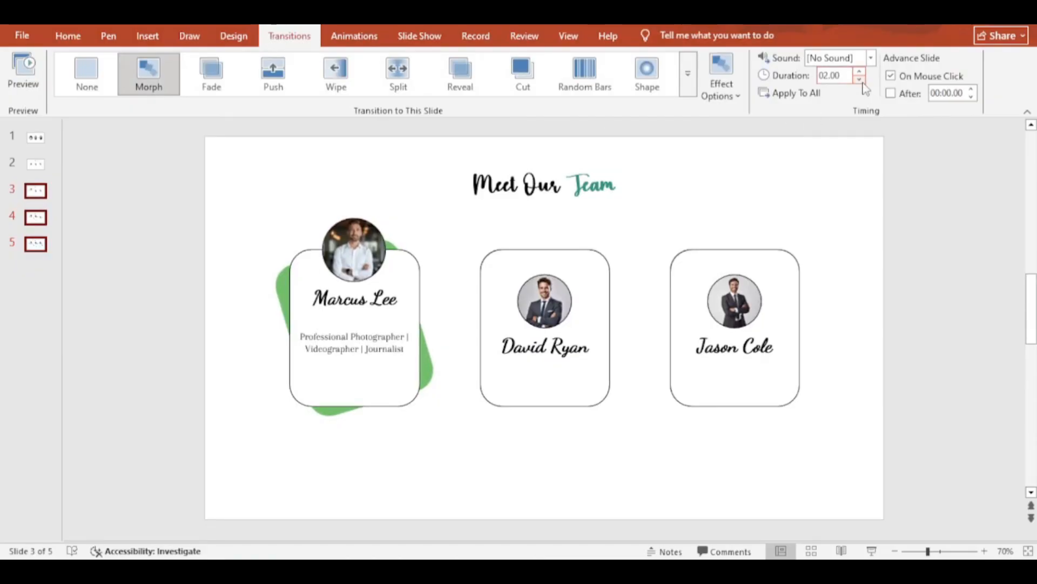
{"action": "left_click", "coordinate": [859, 80]}
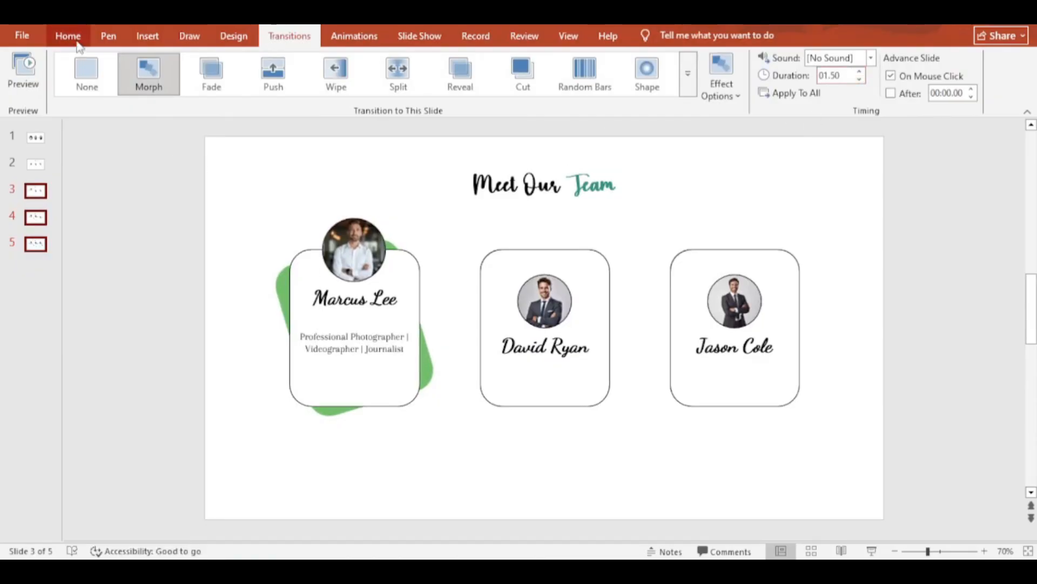
{"action": "left_click", "coordinate": [67, 36]}
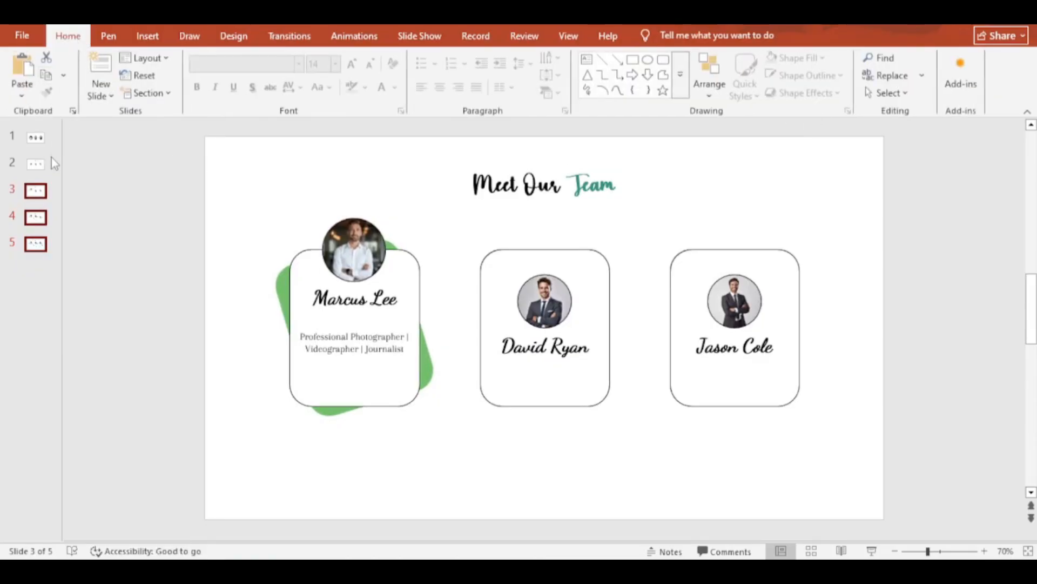
{"action": "left_click", "coordinate": [33, 163]}
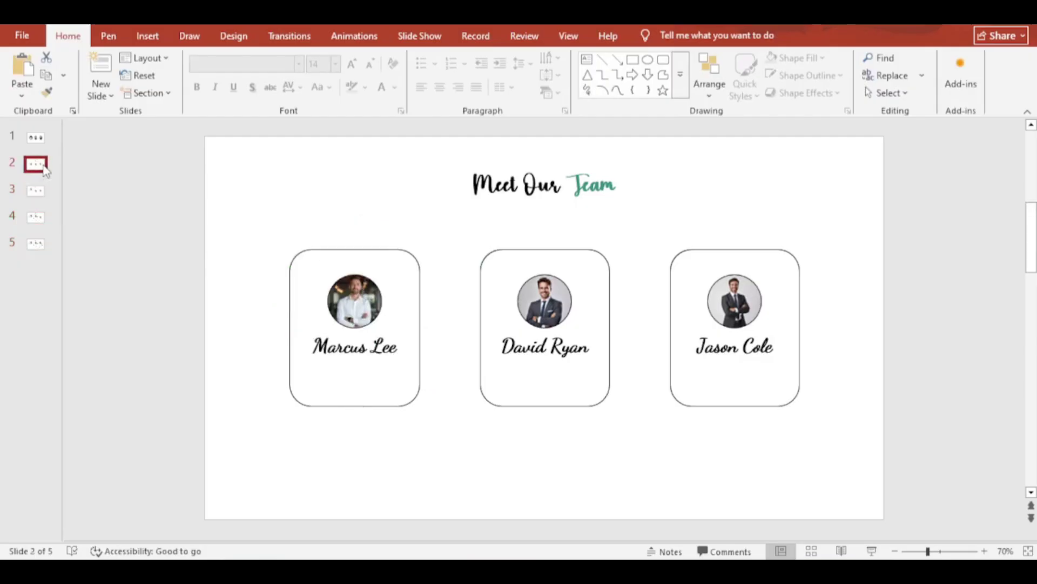